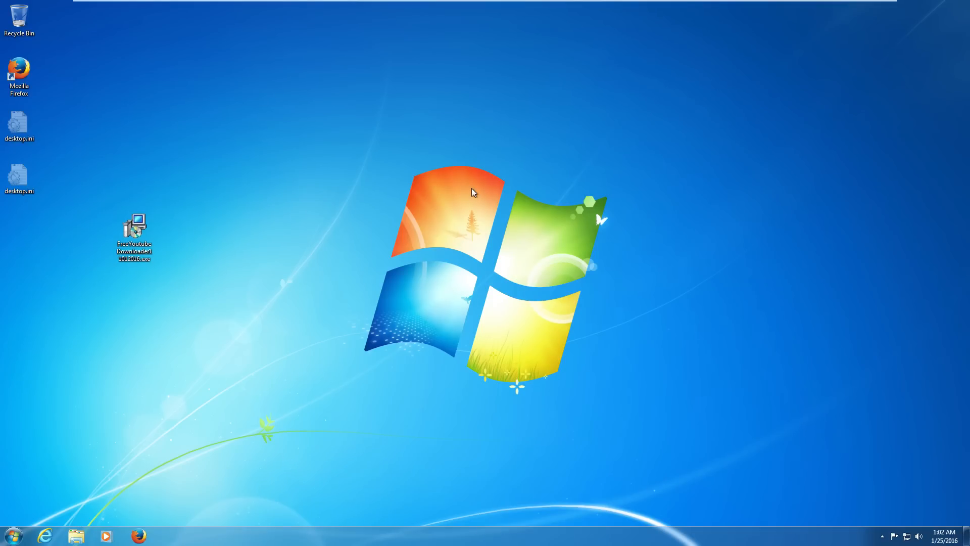
Review the installer file's properties: security, details and previous versions.
right_click(133, 226)
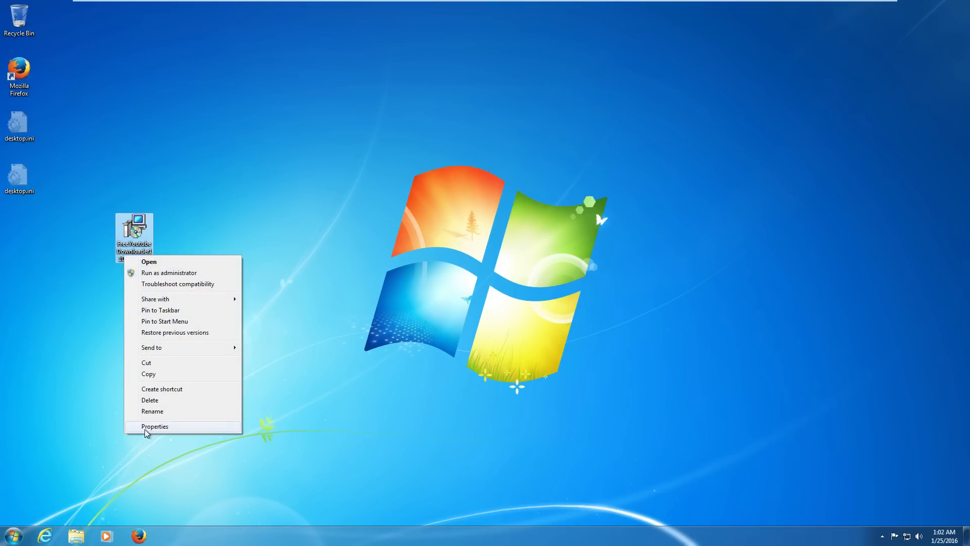
left_click(155, 425)
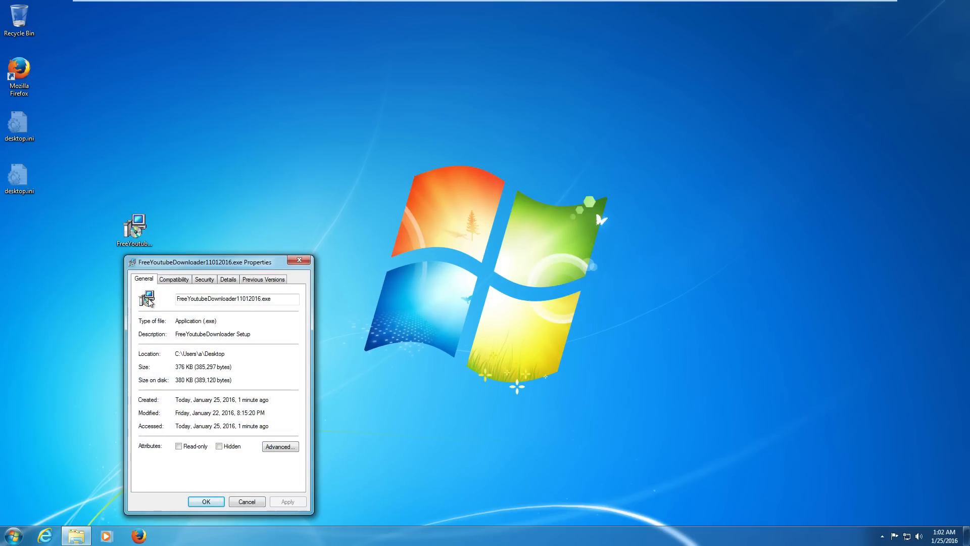
left_click(204, 279)
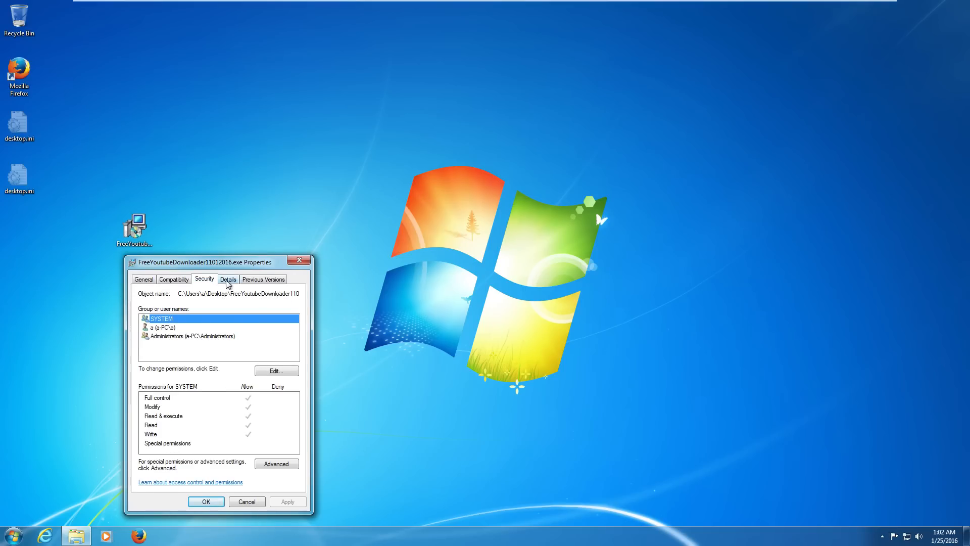
left_click(228, 279)
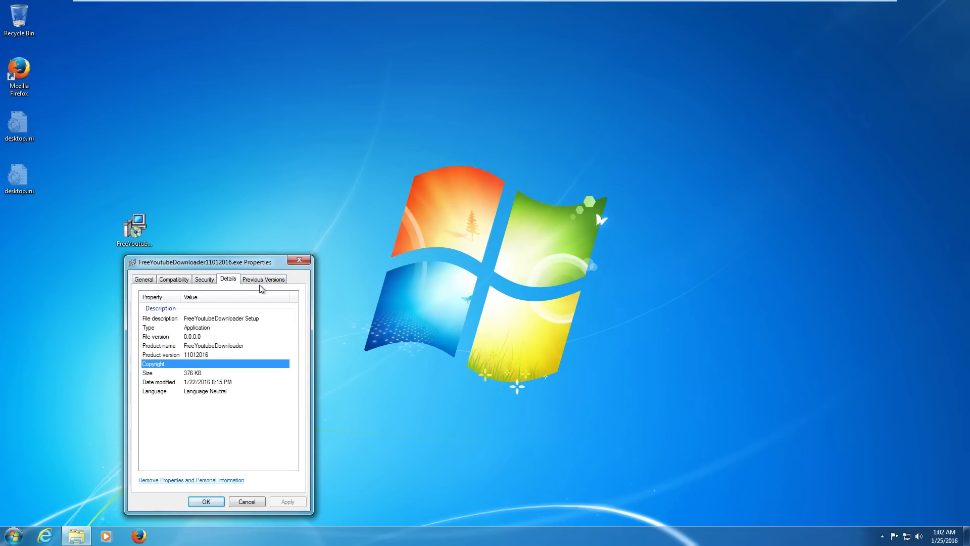
left_click(263, 279)
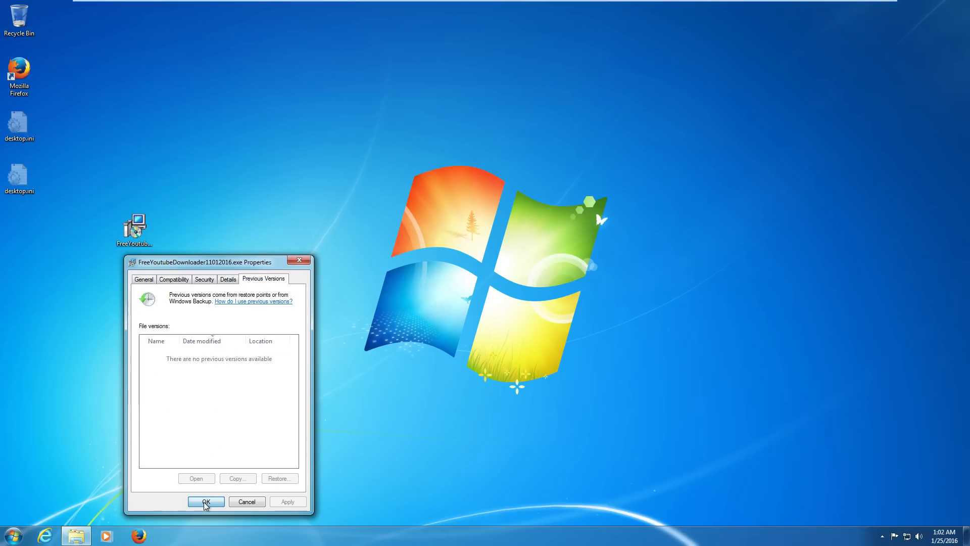
left_click(206, 501)
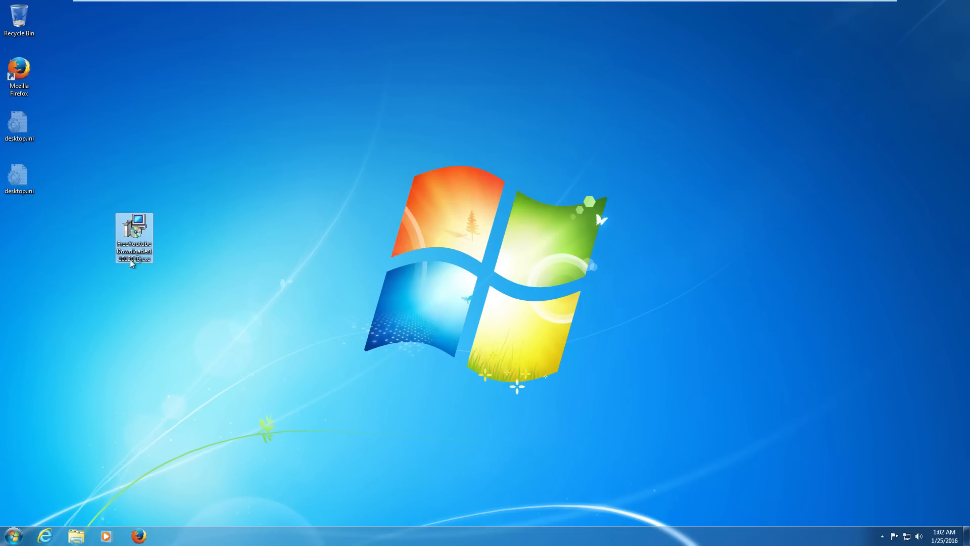
Run the FreeYoutubeDownloader installer, check the new desktop shortcut and the clock flyout.
double_click(133, 230)
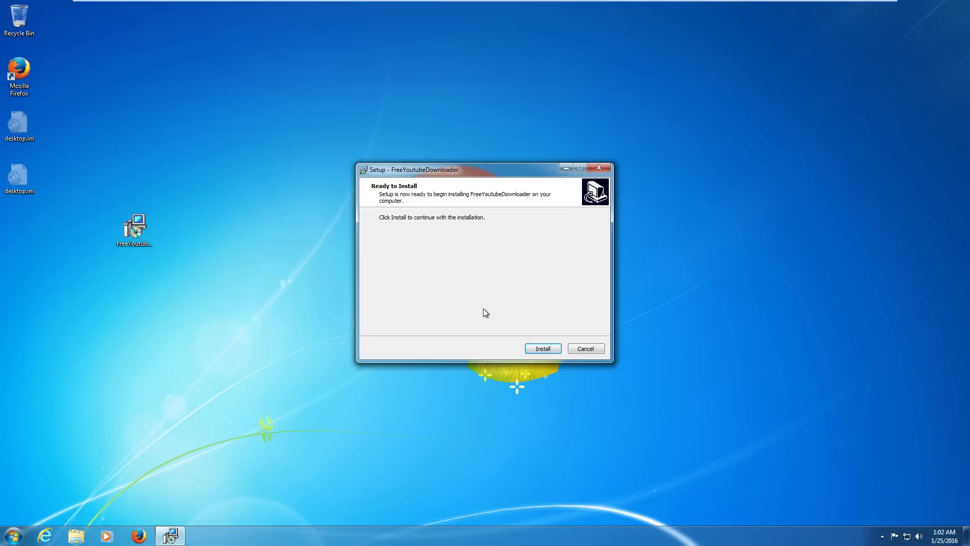
left_click(543, 347)
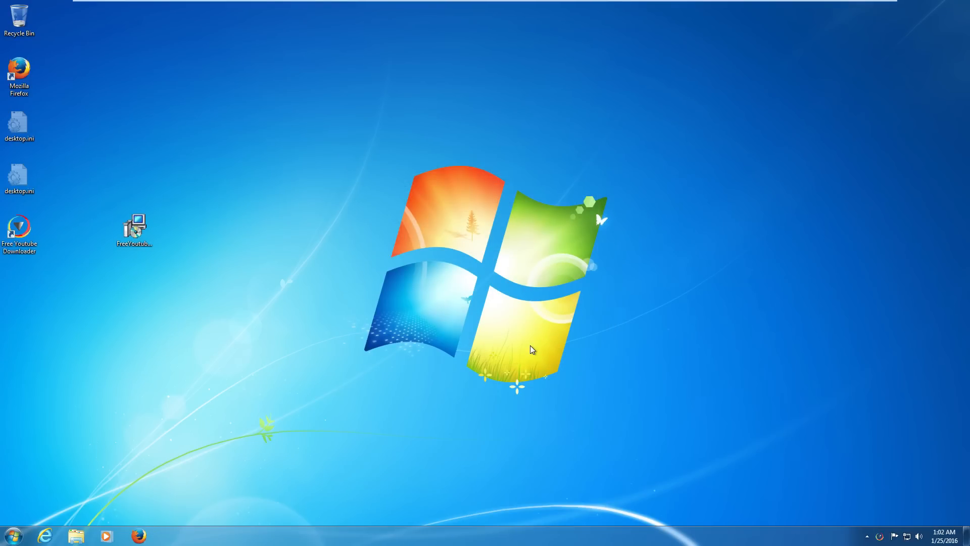
left_click(19, 227)
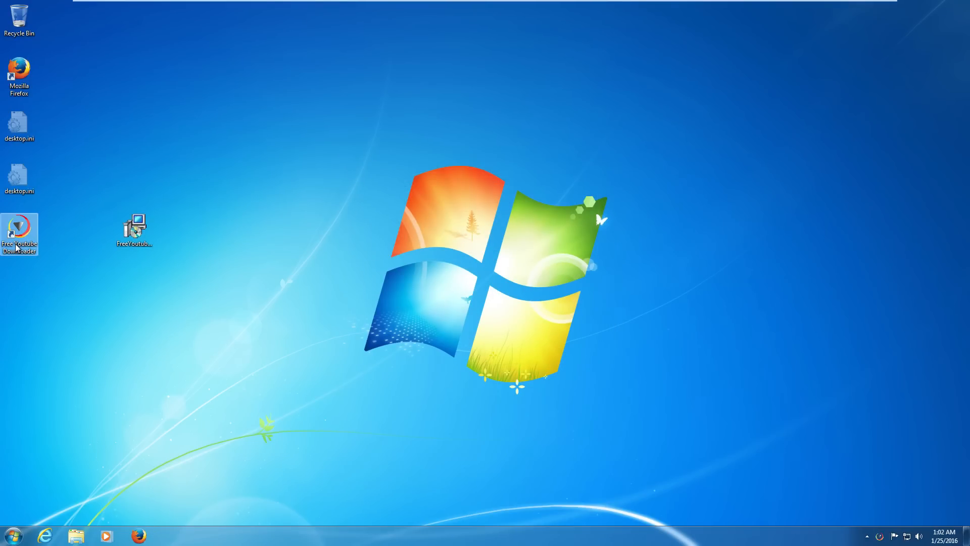
left_click(945, 536)
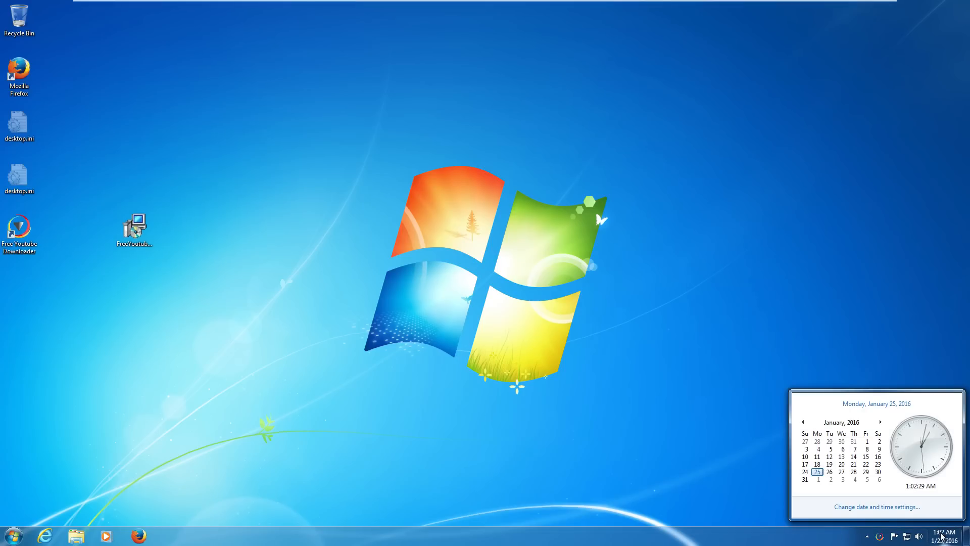
mouse_move(885, 524)
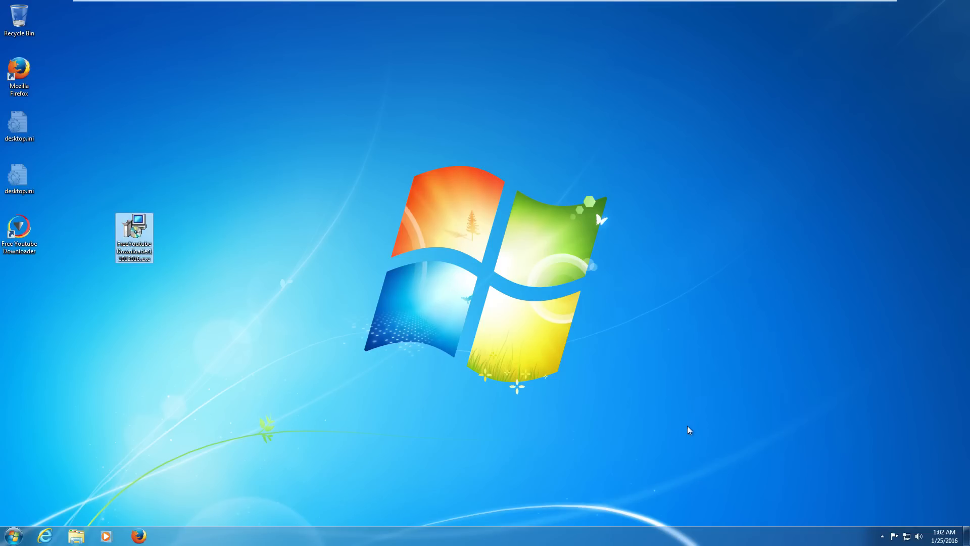
right_click(19, 229)
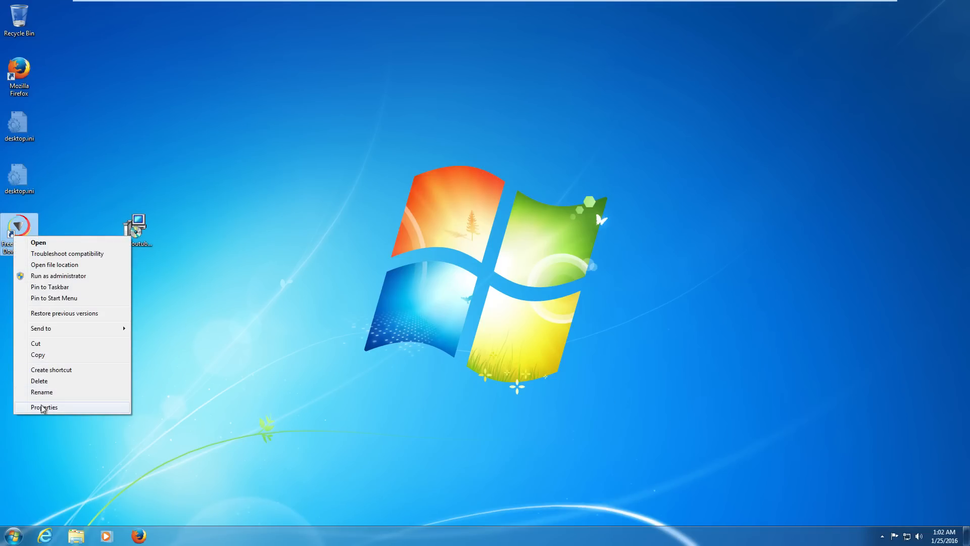
left_click(44, 406)
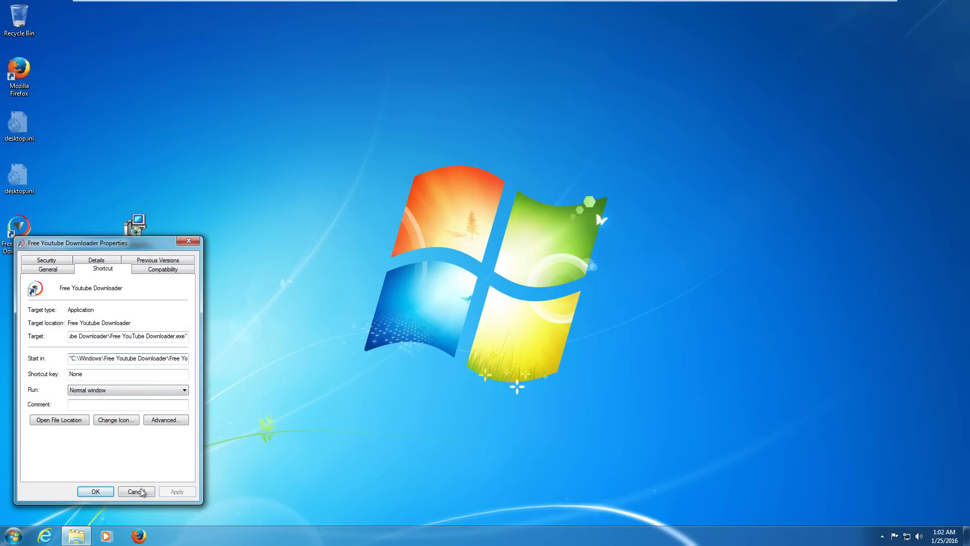
left_click(136, 491)
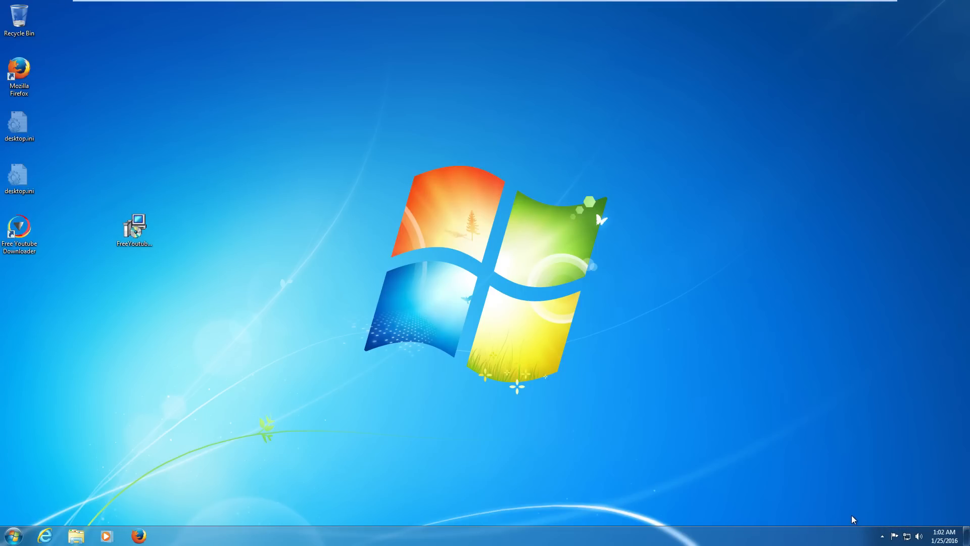
left_click(19, 230)
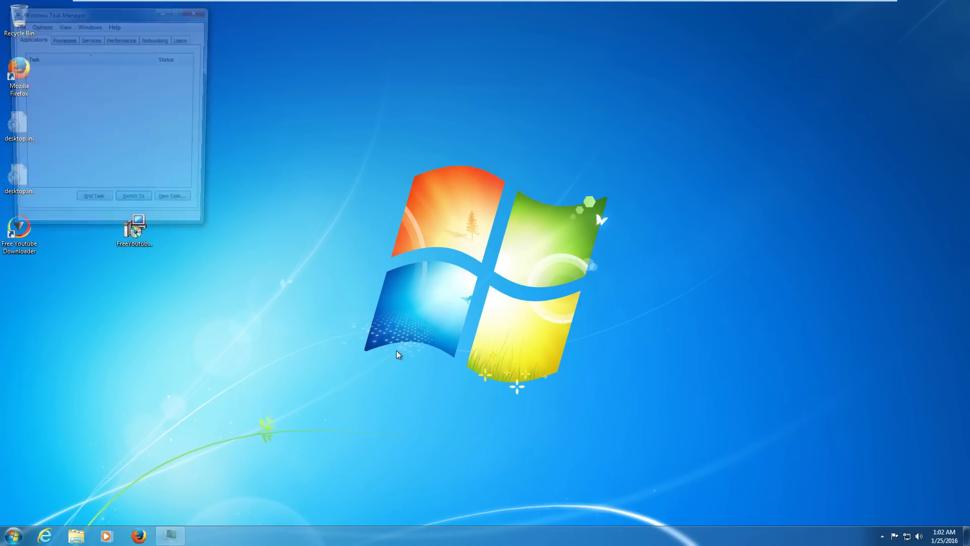
left_click(65, 40)
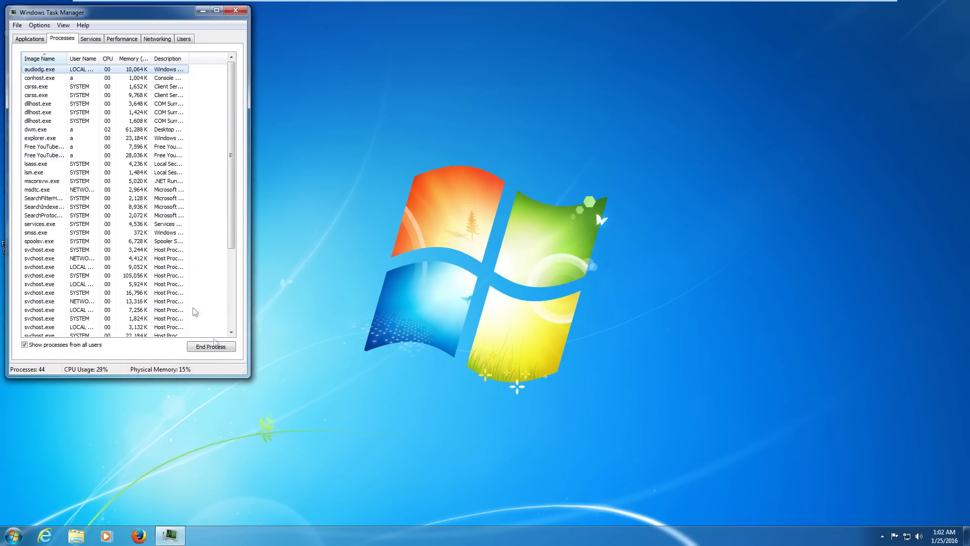
scroll("down", 3)
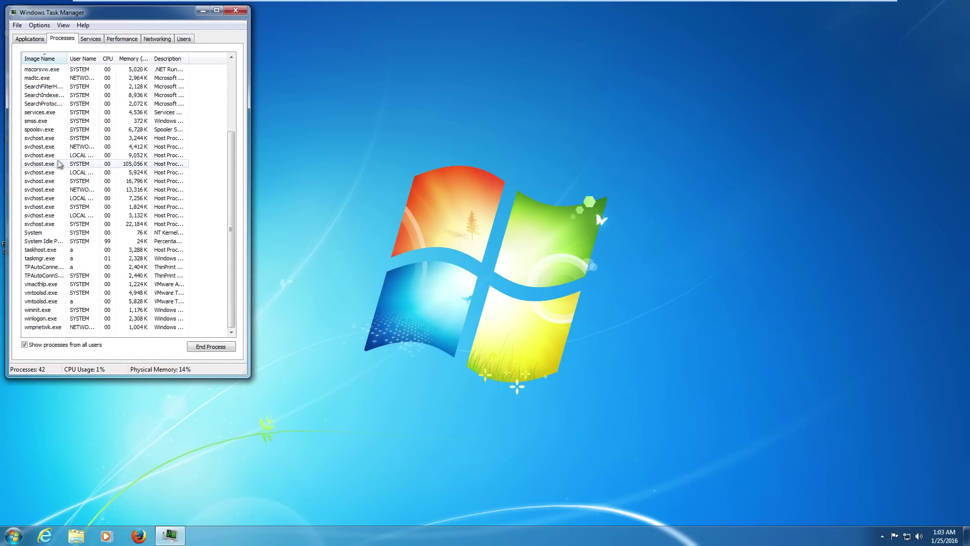
left_click(235, 9)
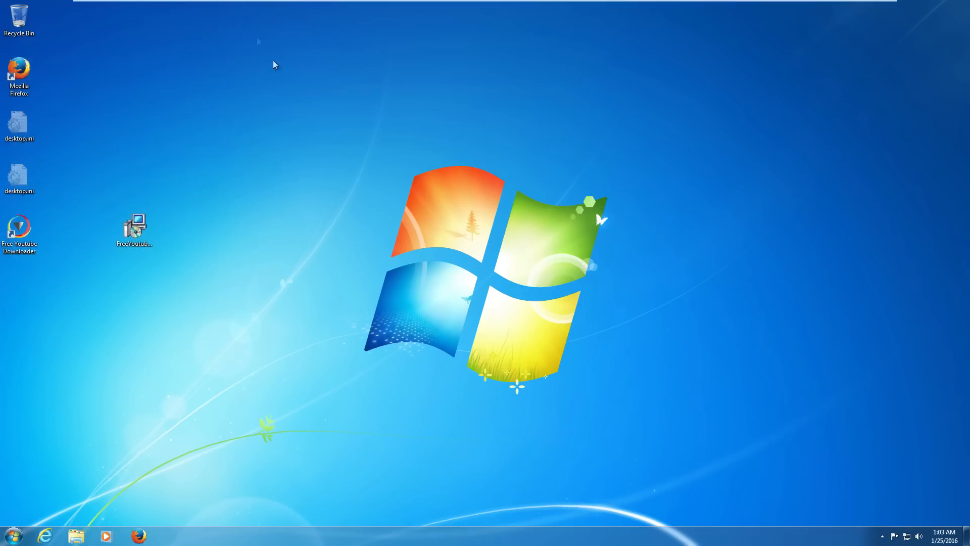
mouse_move(401, 190)
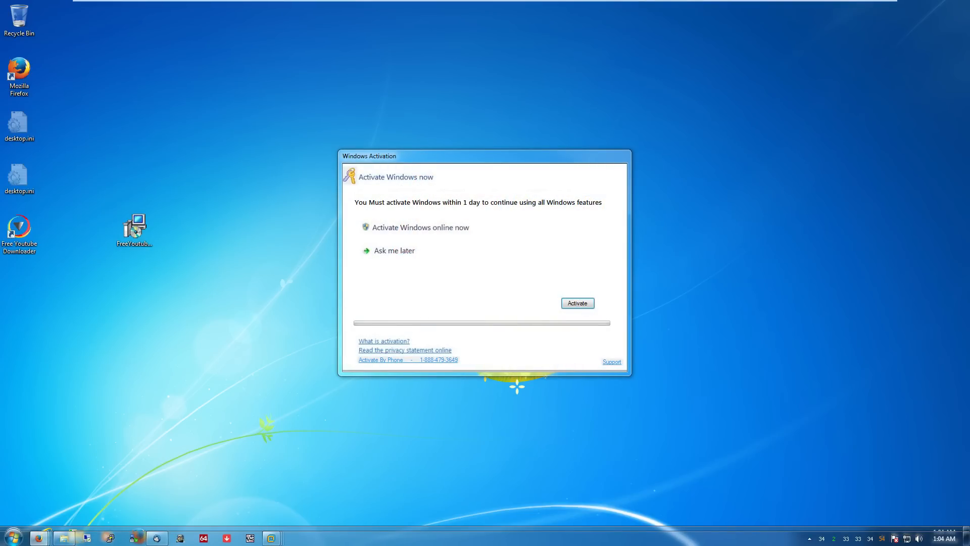
mouse_move(366, 418)
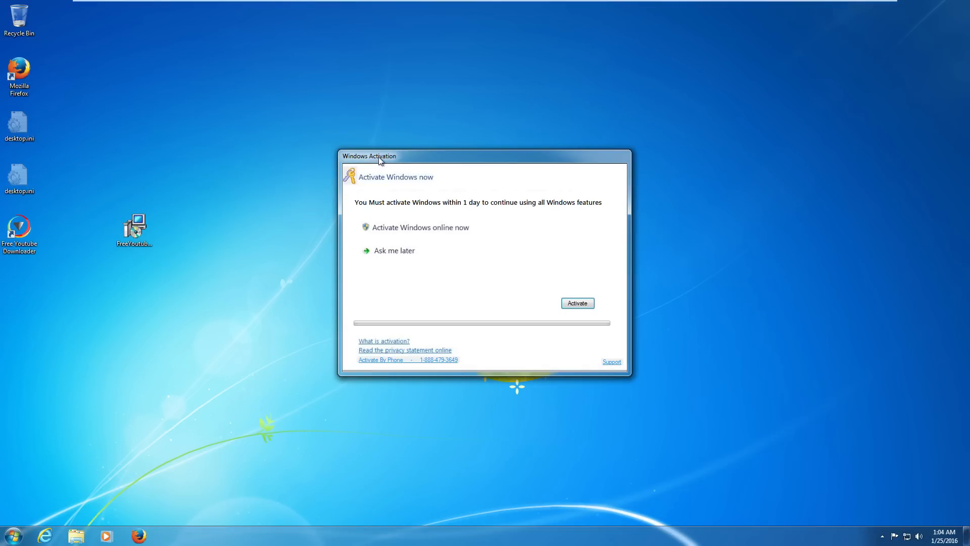
mouse_move(540, 216)
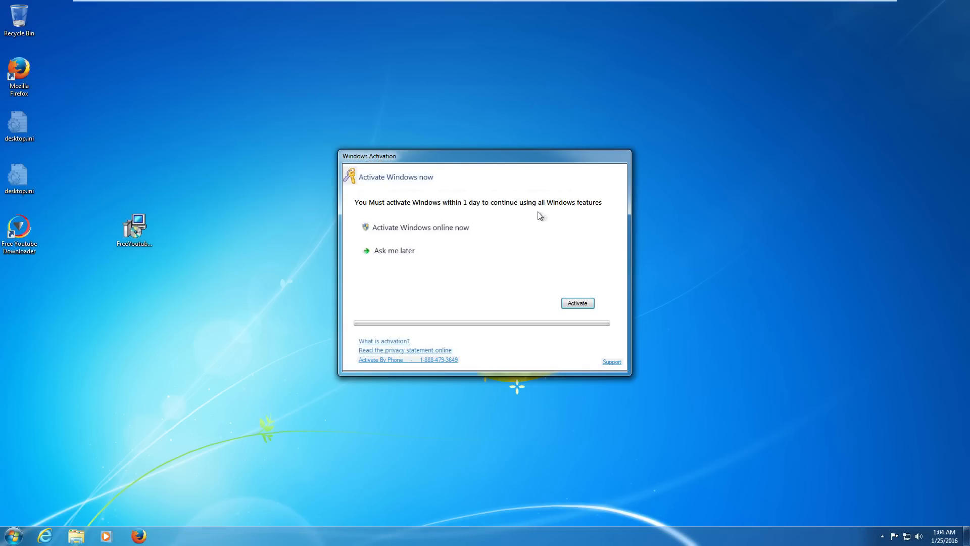
mouse_move(362, 245)
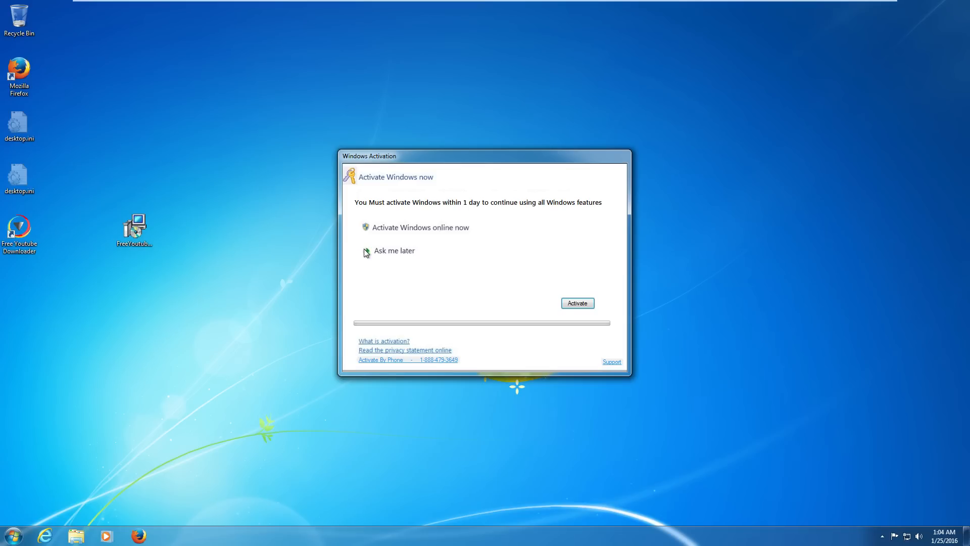
Leave the fake Windows Activation prompt on the desktop and close the magnifier.
left_click(14, 528)
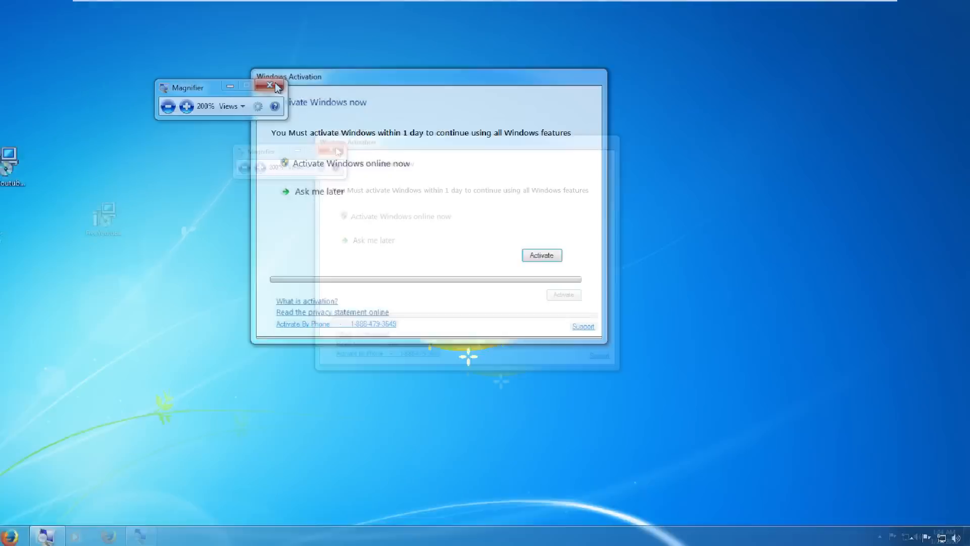
left_click(268, 85)
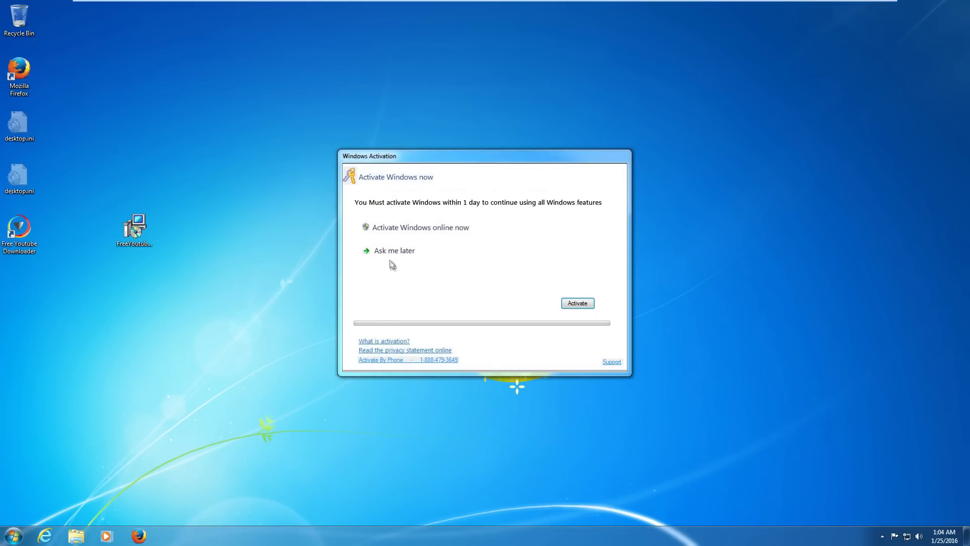
mouse_move(386, 246)
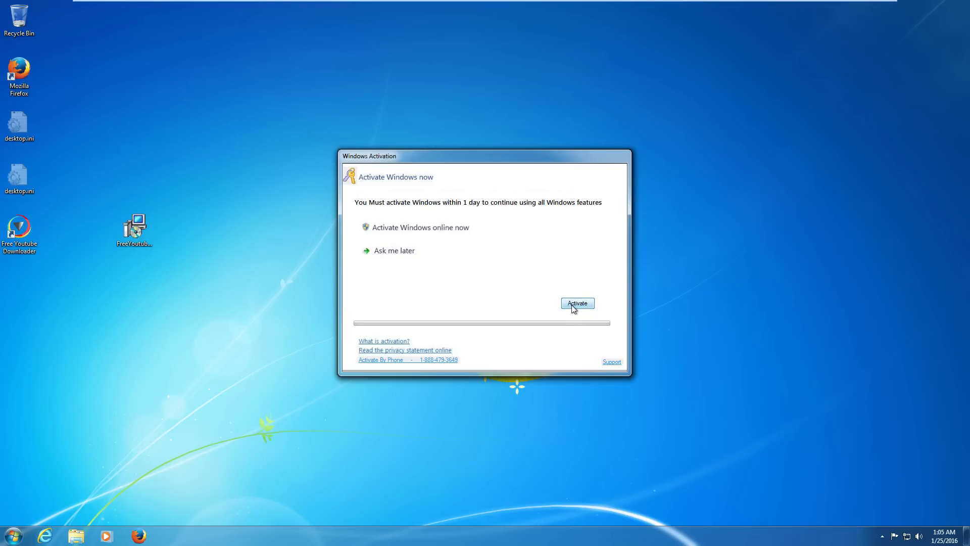
Attempt the fake activation, dismiss the contact-support error and let a second prompt appear.
left_click(577, 303)
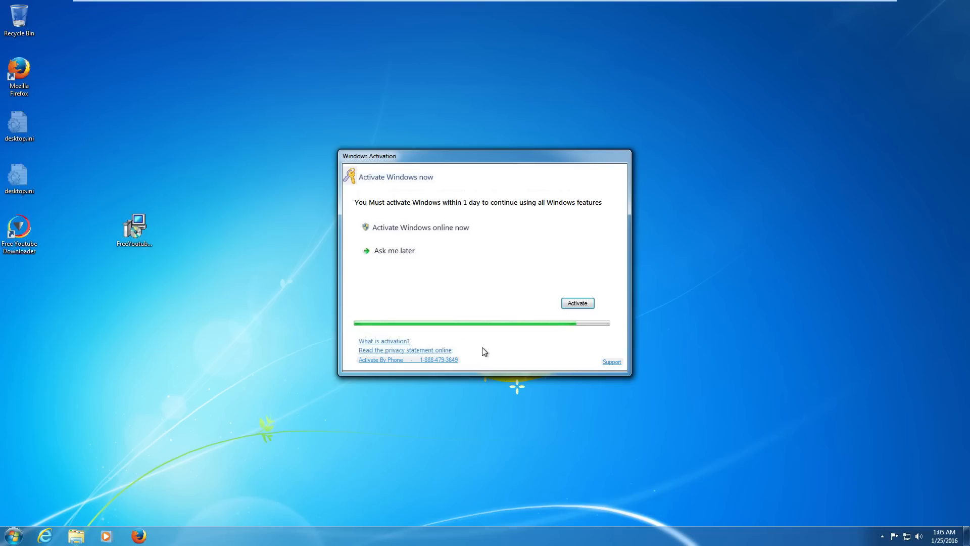
left_click(576, 303)
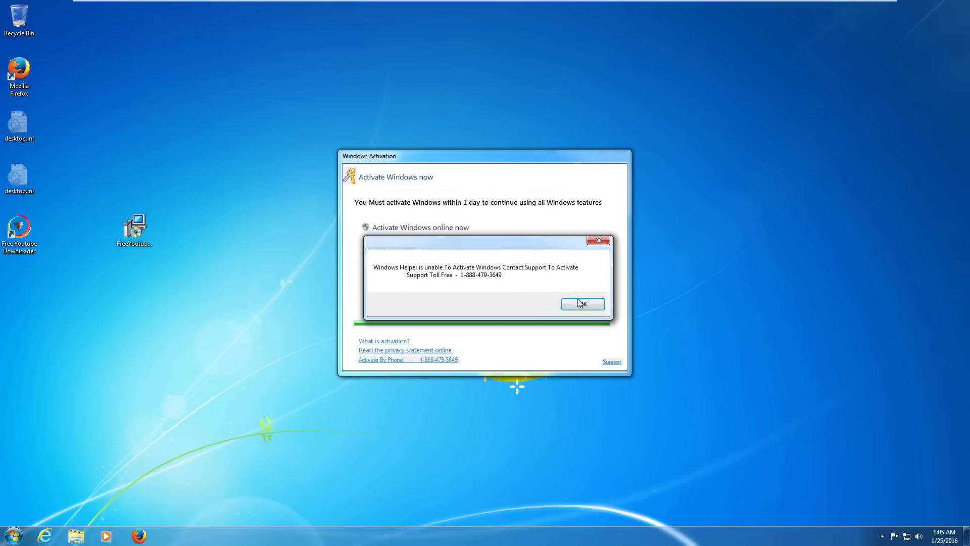
left_click(582, 303)
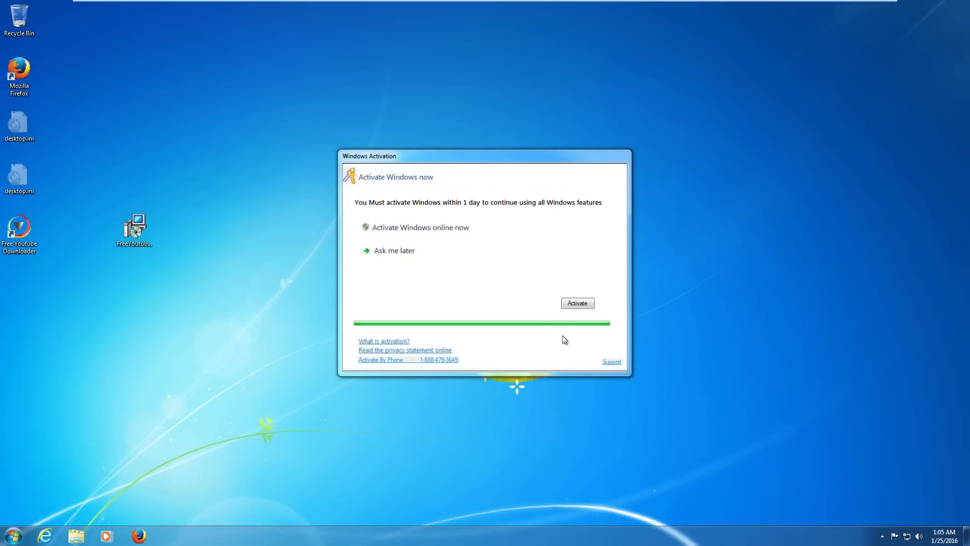
left_click(140, 536)
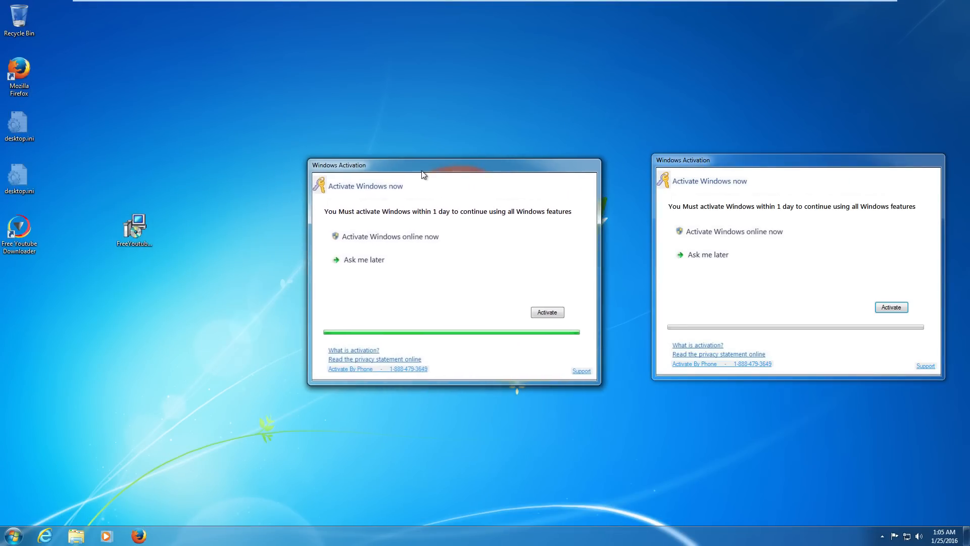
Run msconfig, review the Startup list with the Free YouTube Downloader entry, then cancel.
left_click(16, 540)
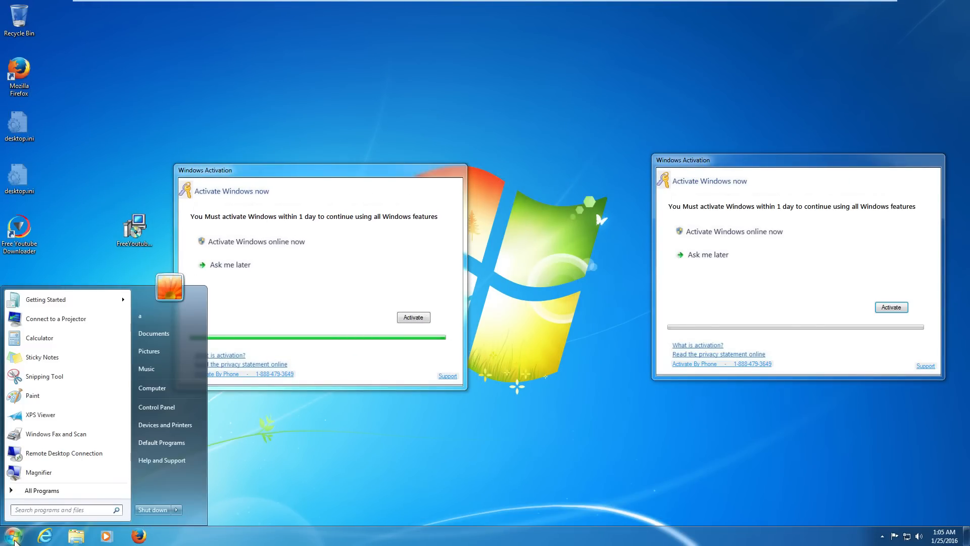
type("msconfig")
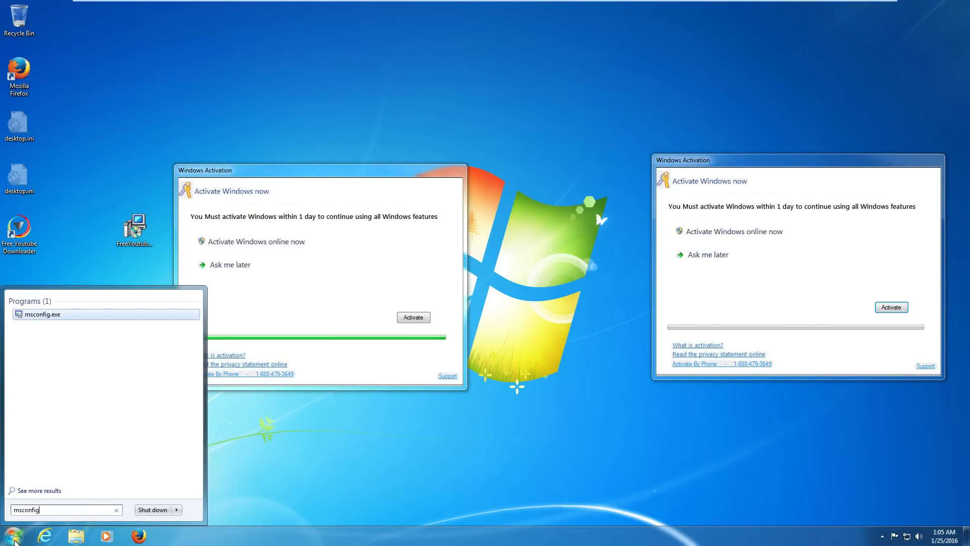
left_click(41, 314)
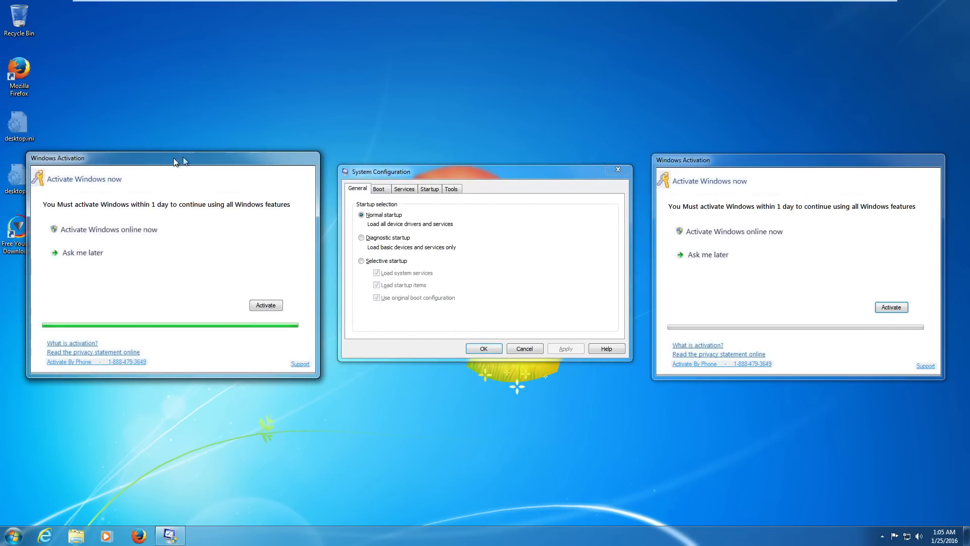
left_click(429, 188)
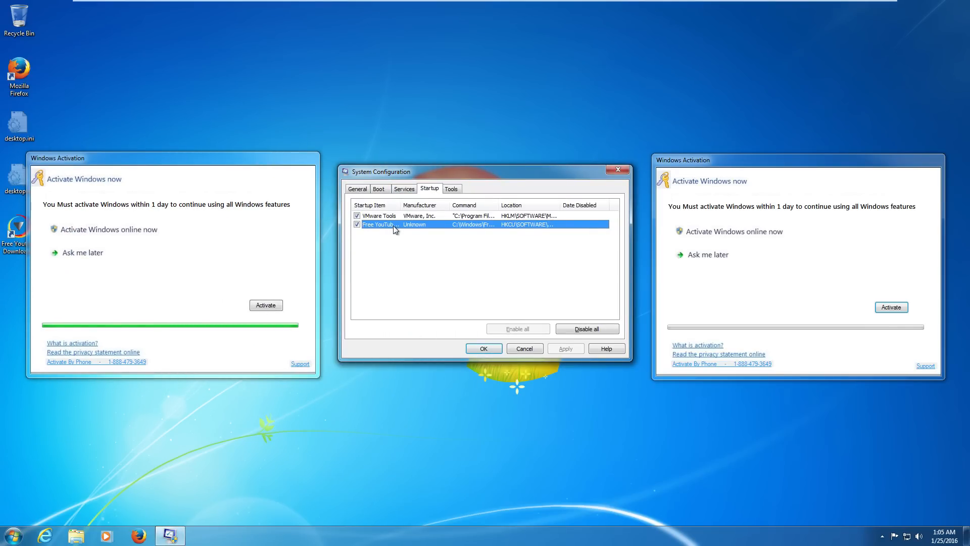
mouse_move(523, 353)
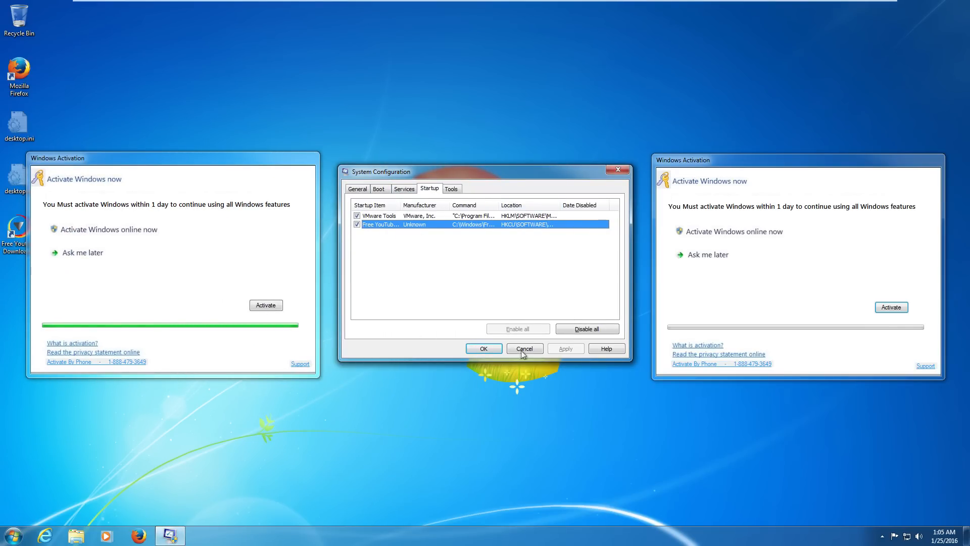
left_click(523, 348)
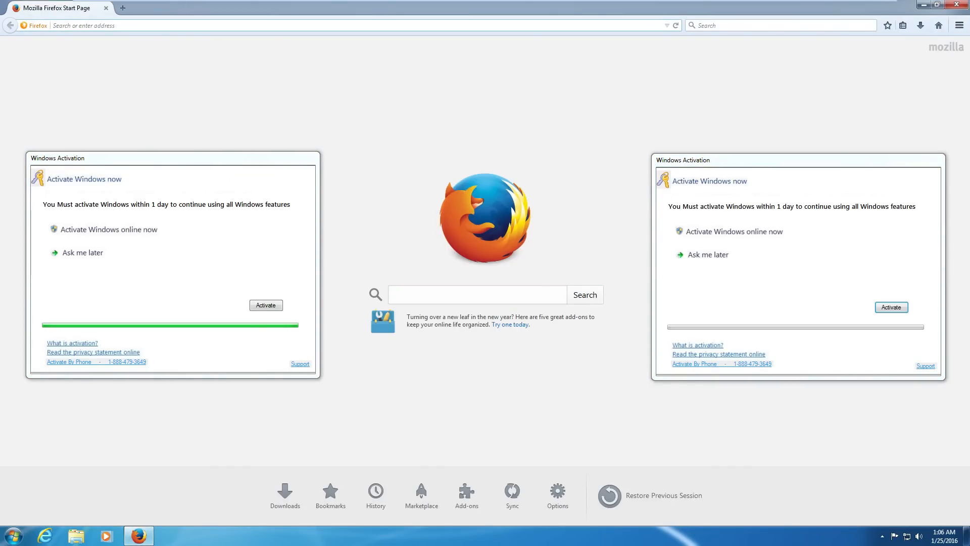
Download the free Malwarebytes Anti-Malware installer from malwarebytes.org and run it.
type("malwarebytes.org")
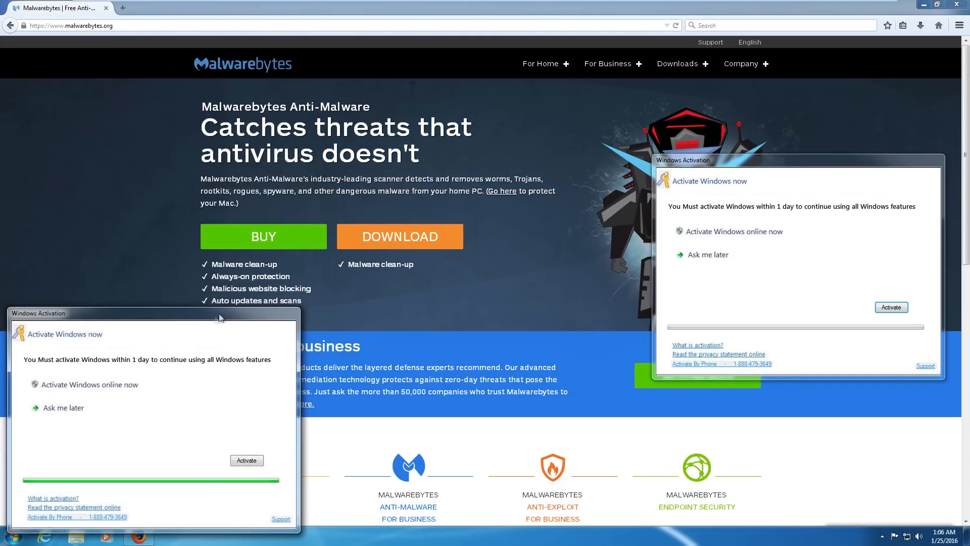
left_click(400, 236)
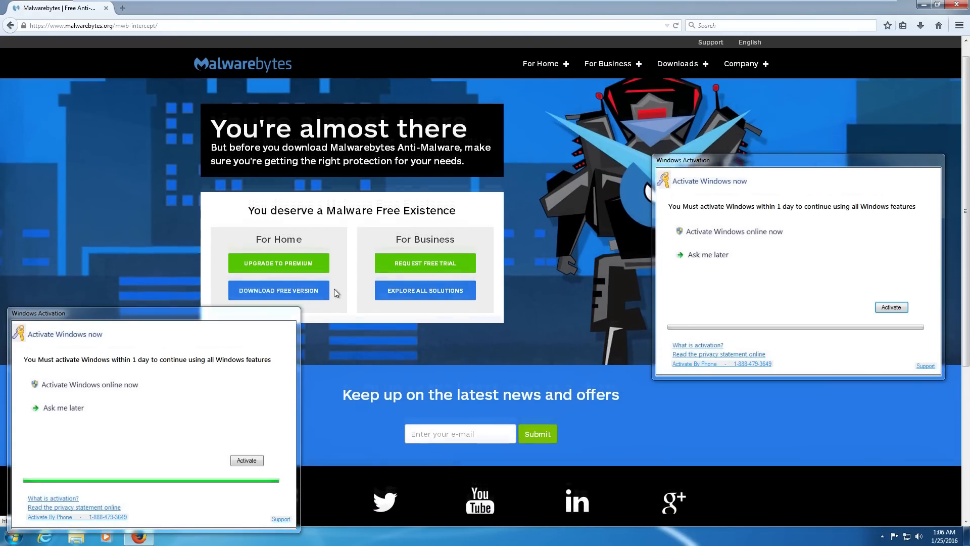
left_click(279, 291)
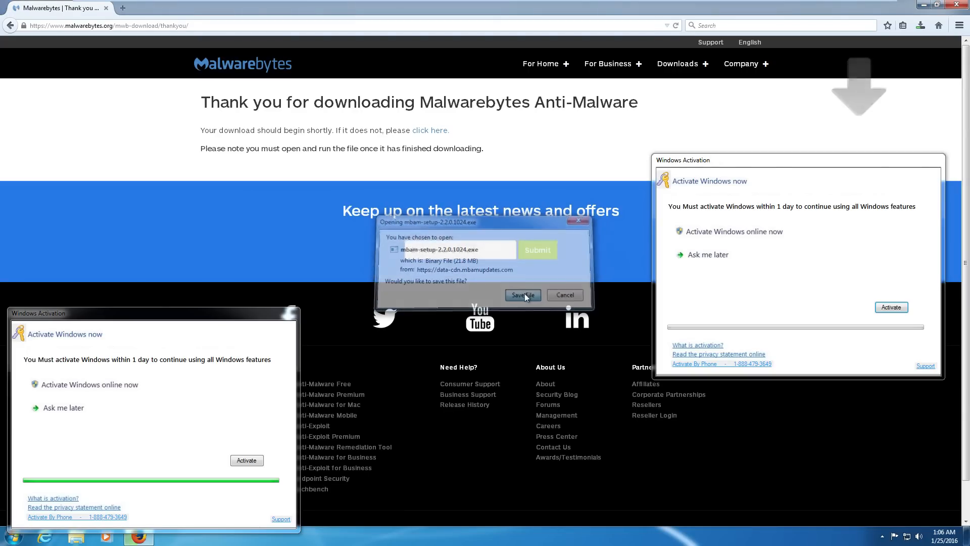
left_click(523, 295)
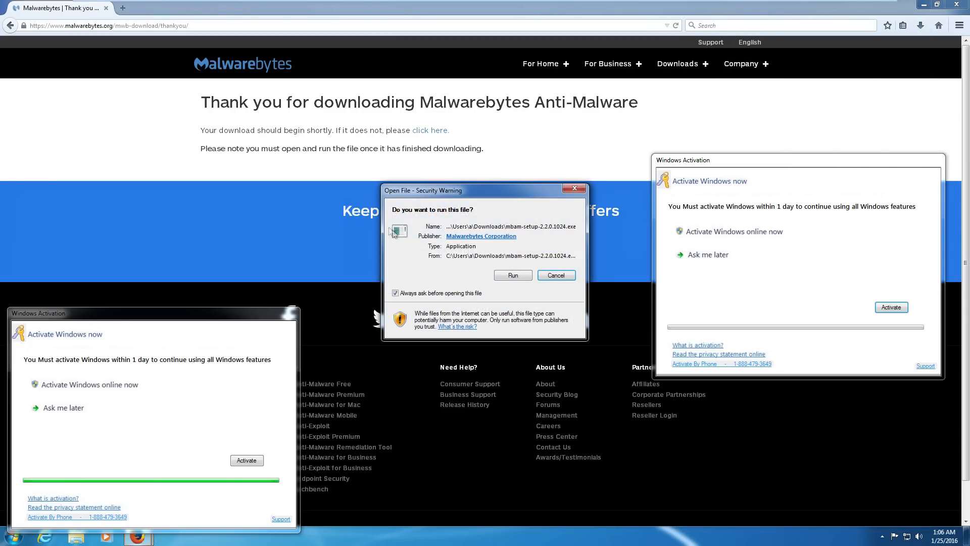
left_click(512, 275)
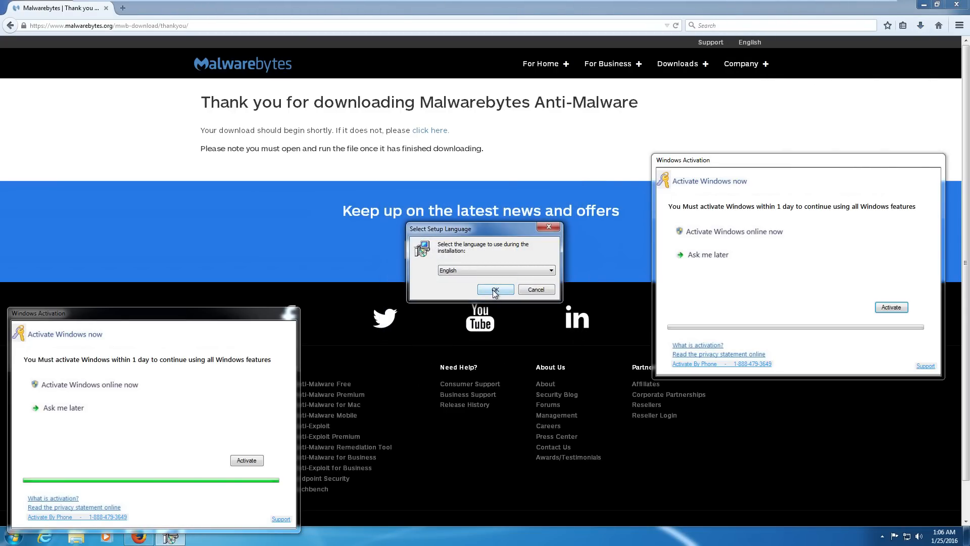
Install Malwarebytes in English, accepting the license and keeping the desktop icon, then launch it.
left_click(495, 289)
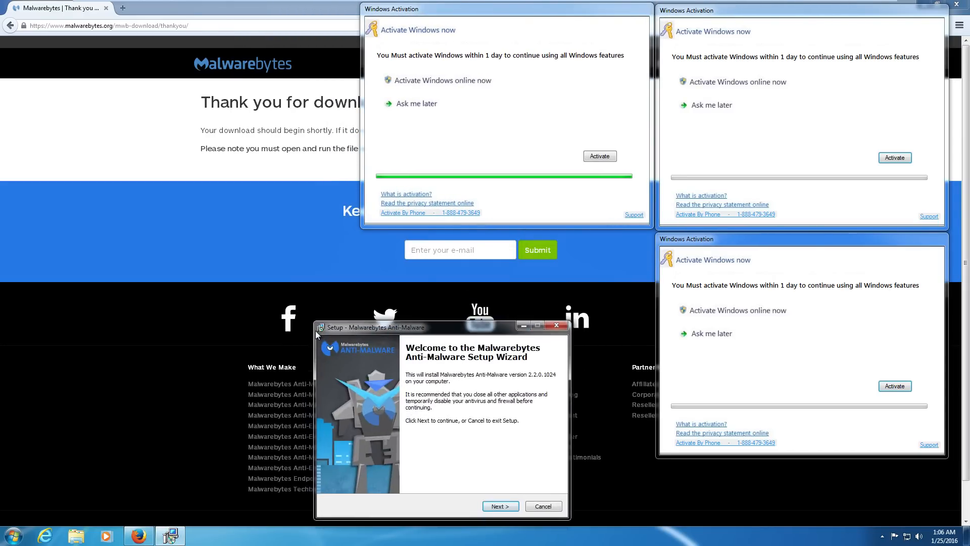
left_click(500, 505)
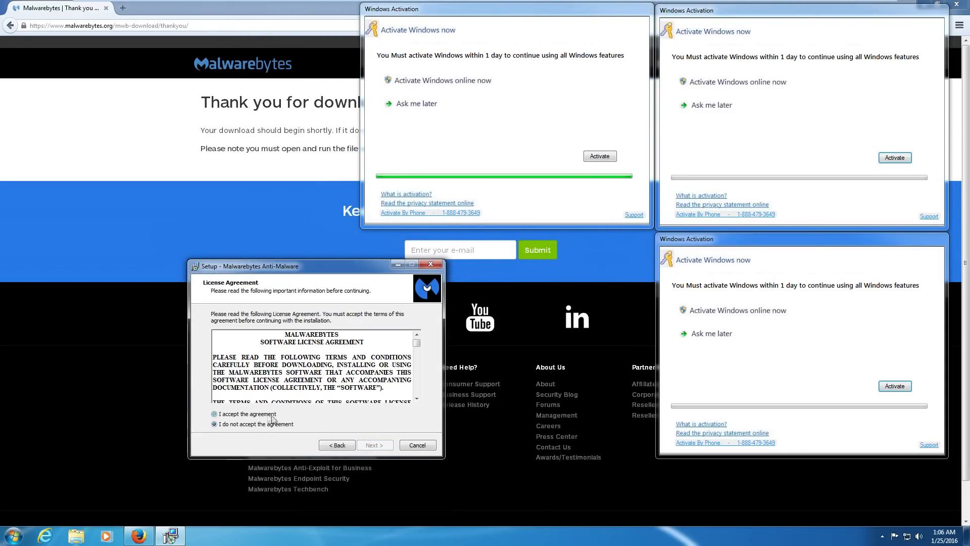
left_click(214, 414)
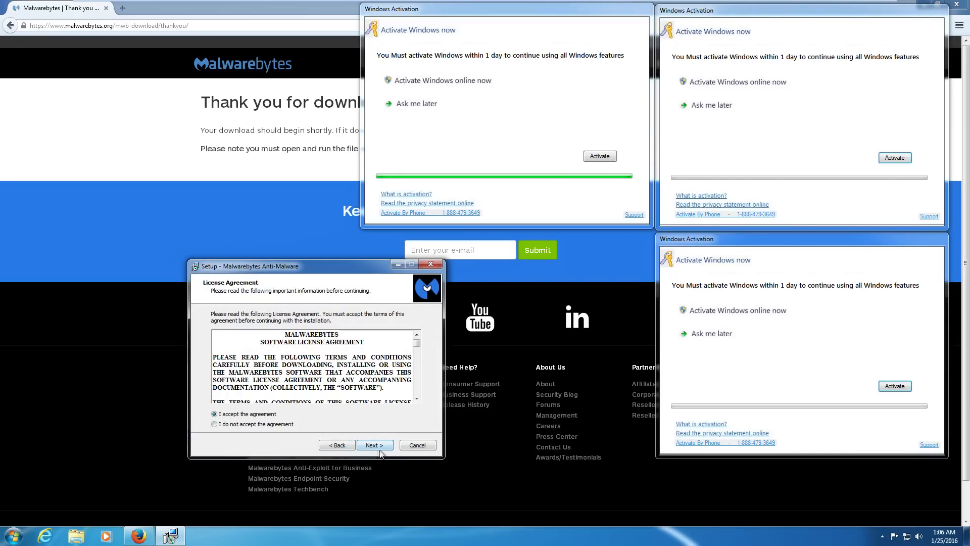
left_click(375, 445)
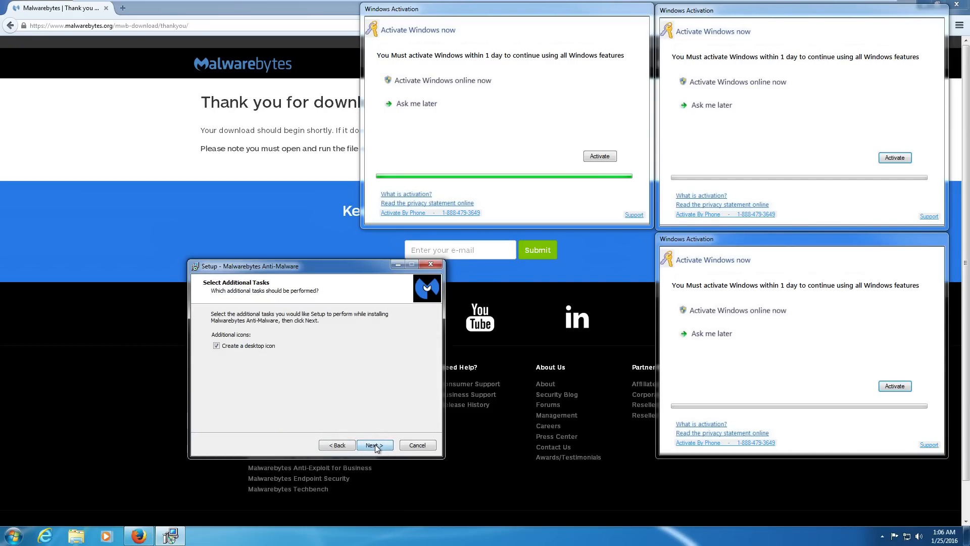
left_click(375, 445)
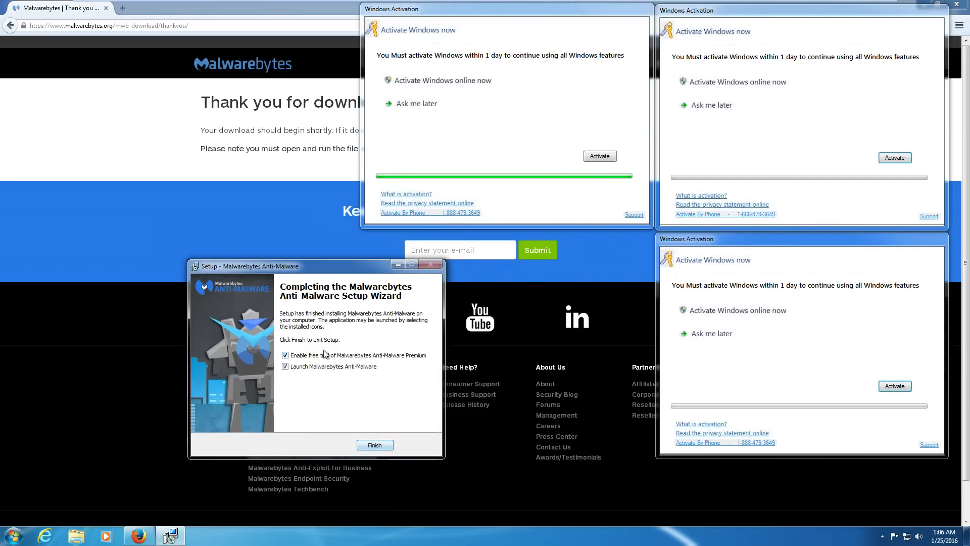
left_click(375, 445)
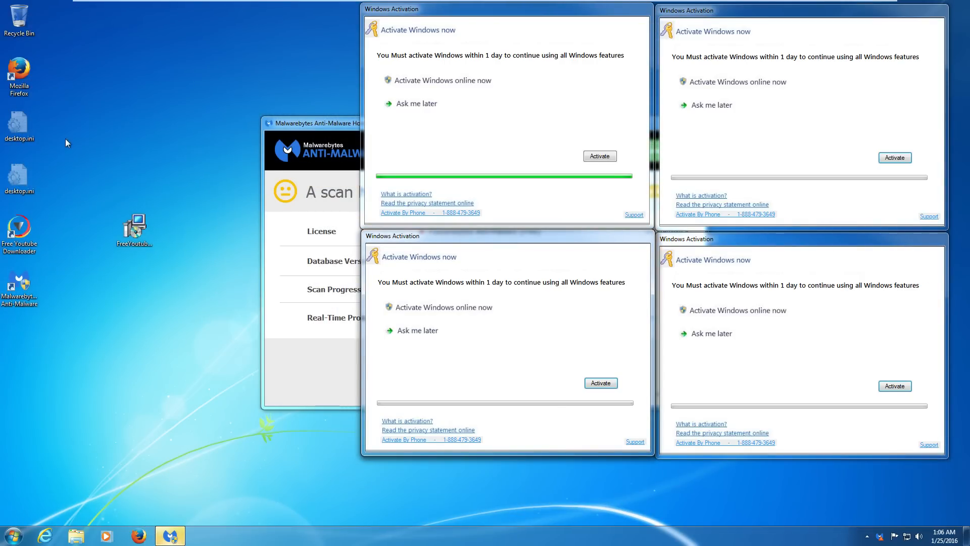
Launch Malwarebytes from its desktop shortcut and bring its dashboard above the fake prompts.
left_click(18, 230)
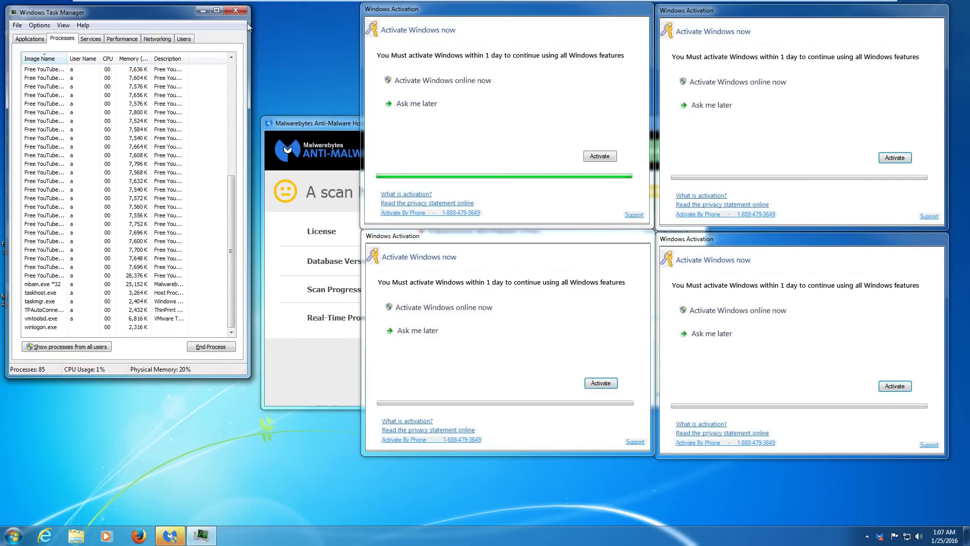
left_click(240, 9)
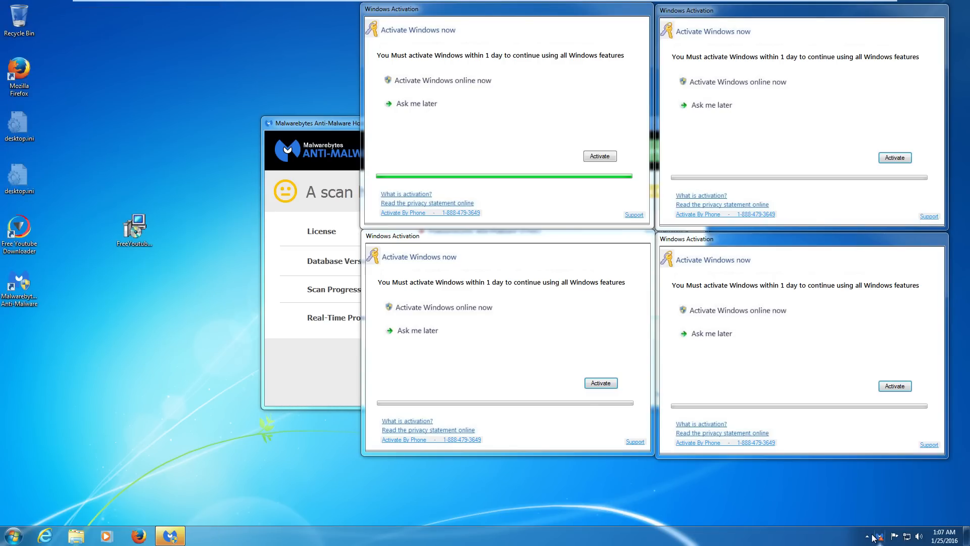
left_click(867, 536)
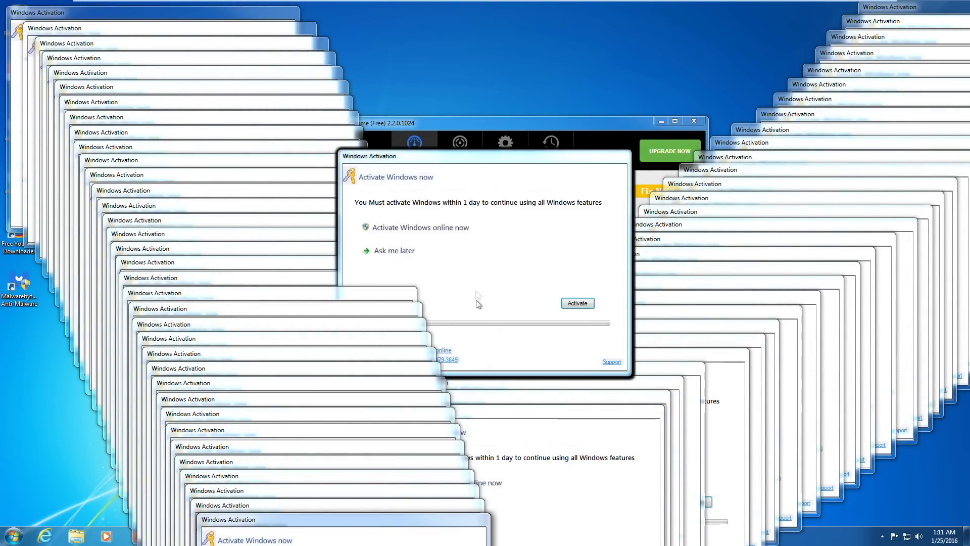
mouse_move(362, 537)
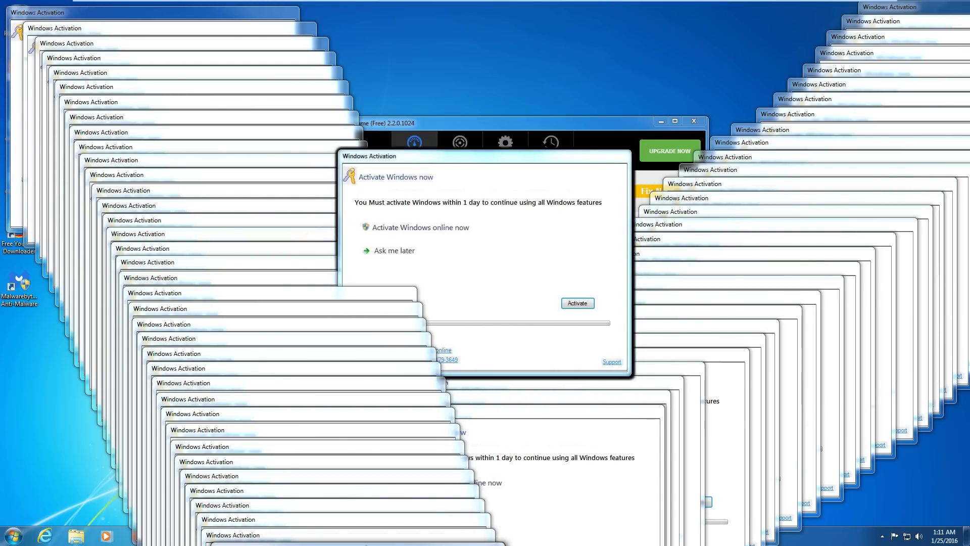
mouse_move(738, 75)
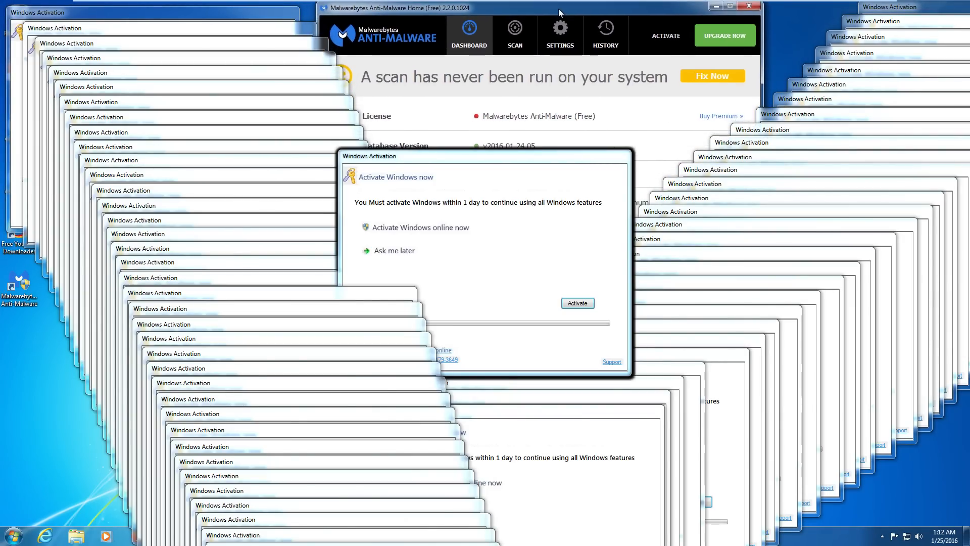
Choose Threat Scan and start it with Scan Now.
left_click(514, 35)
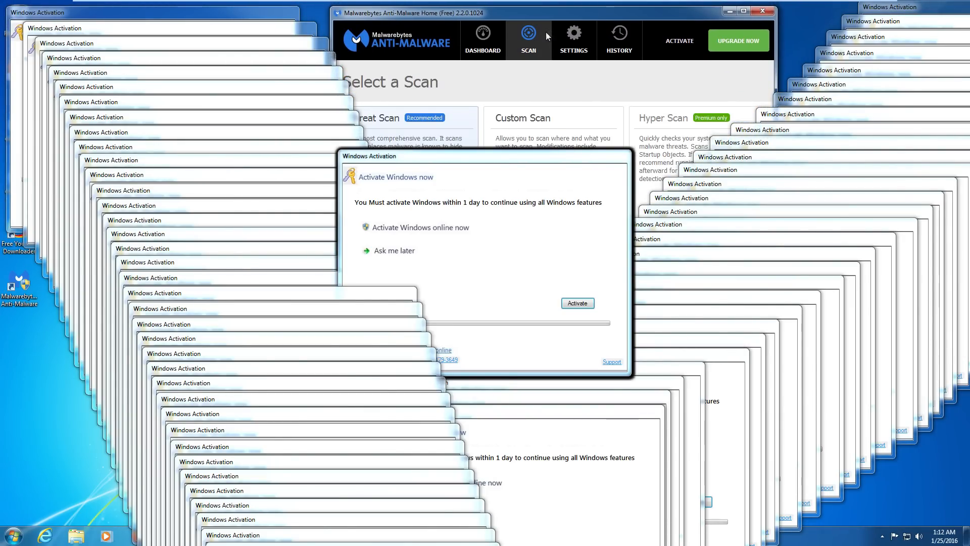
left_click(764, 11)
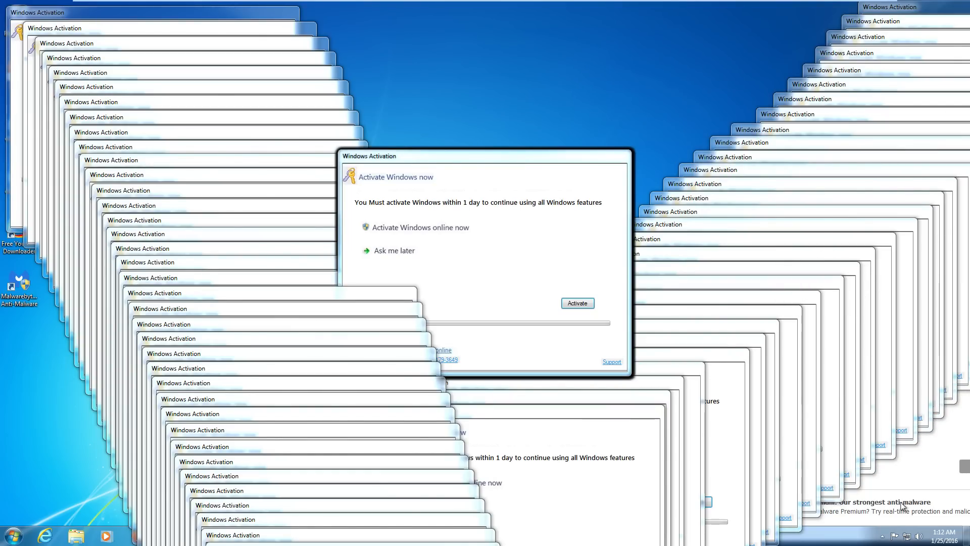
mouse_move(906, 501)
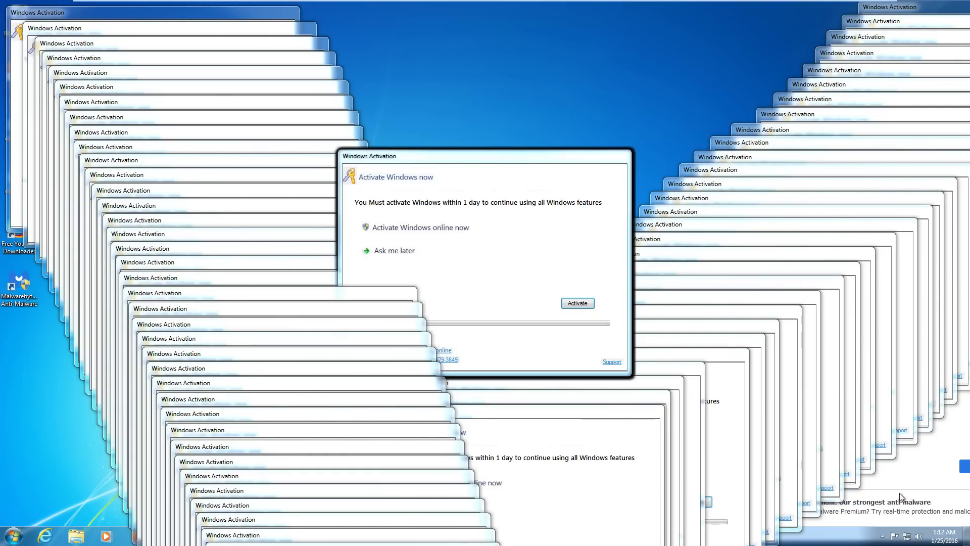
mouse_move(124, 539)
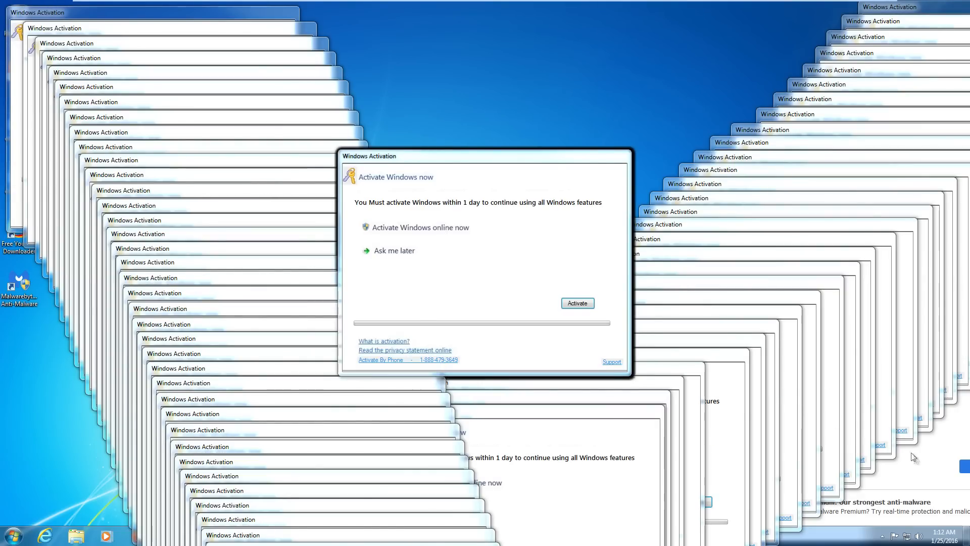
mouse_move(226, 496)
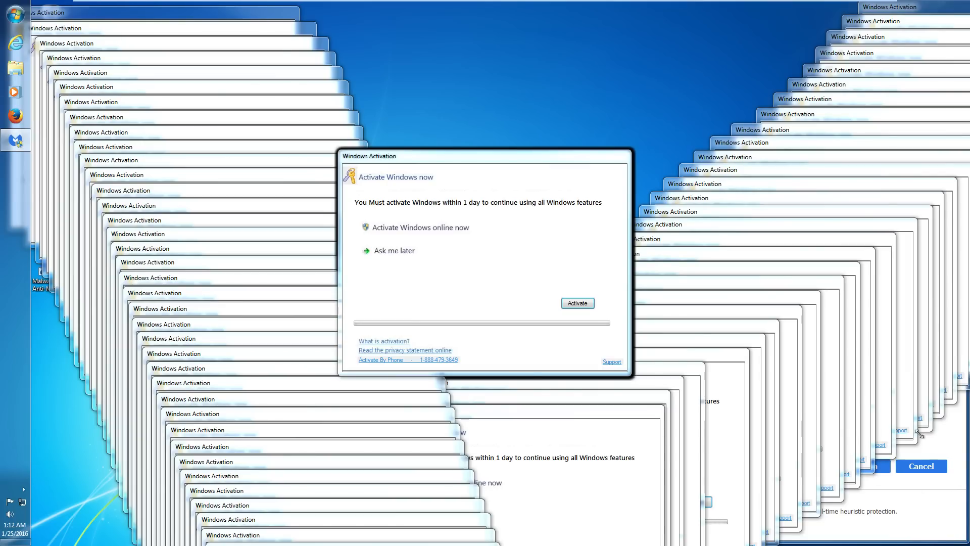
mouse_move(838, 534)
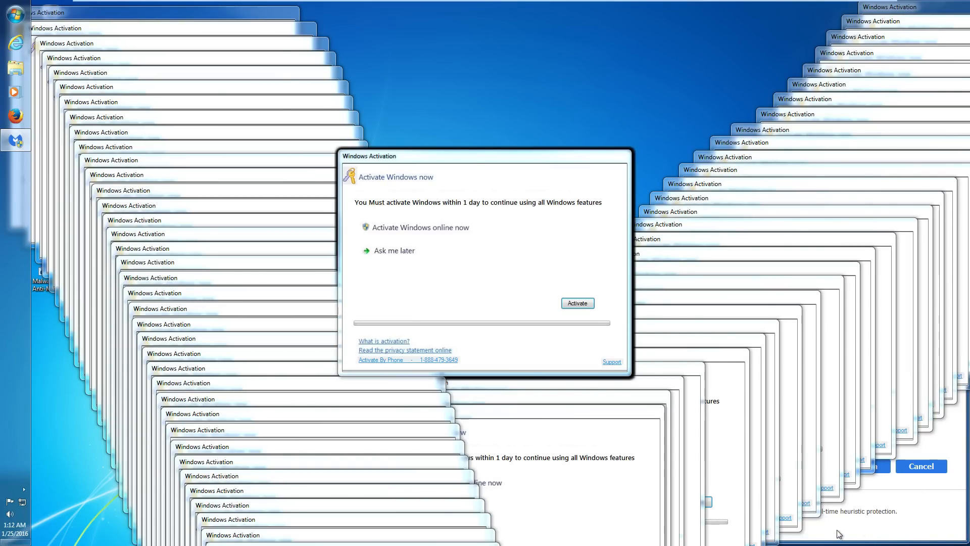
mouse_move(878, 525)
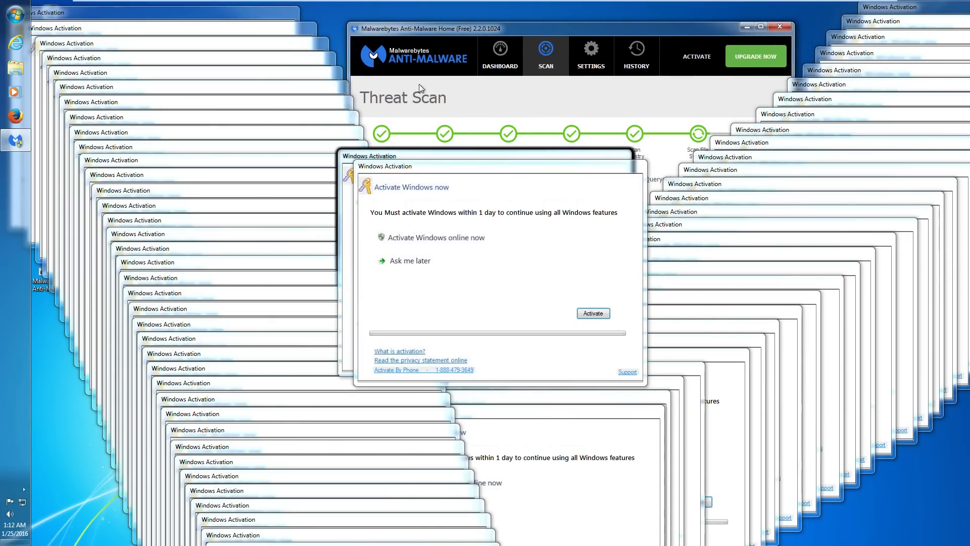
mouse_move(473, 109)
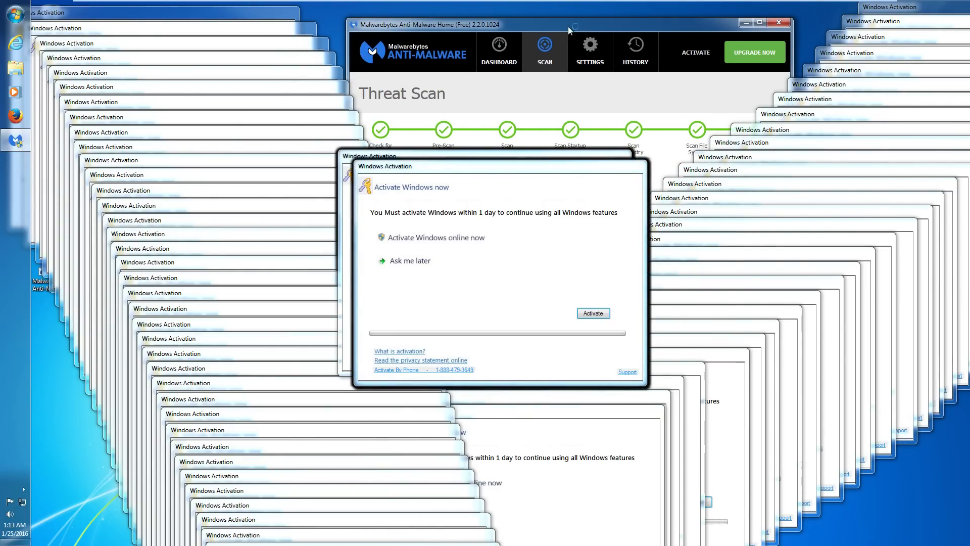
Remove all threats the scan detected and finish the cleanup.
left_click_drag(568, 29, 525, 70)
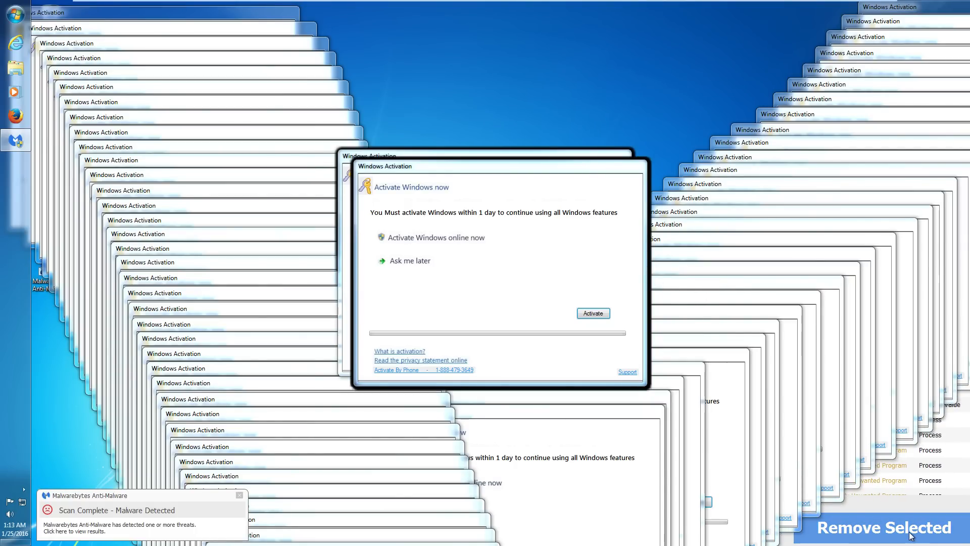
left_click(885, 528)
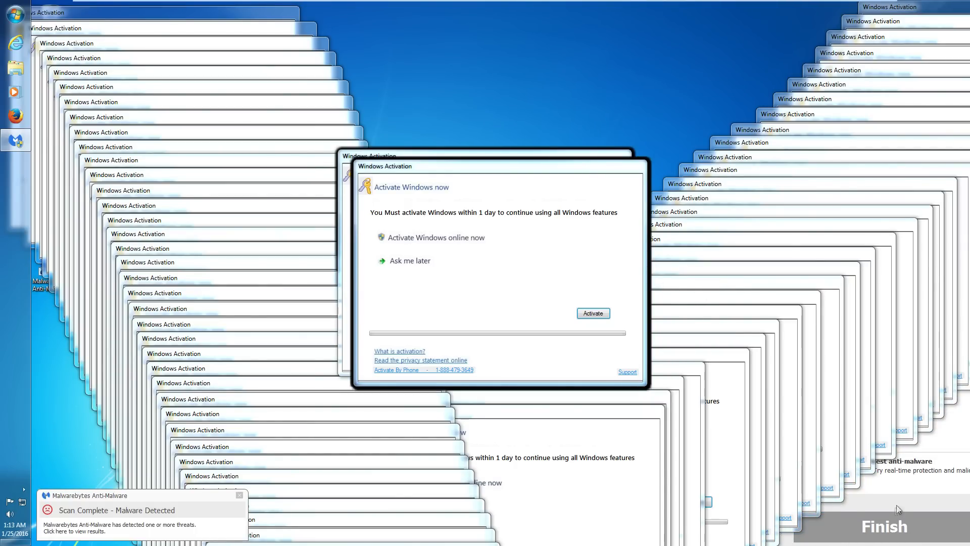
mouse_move(907, 495)
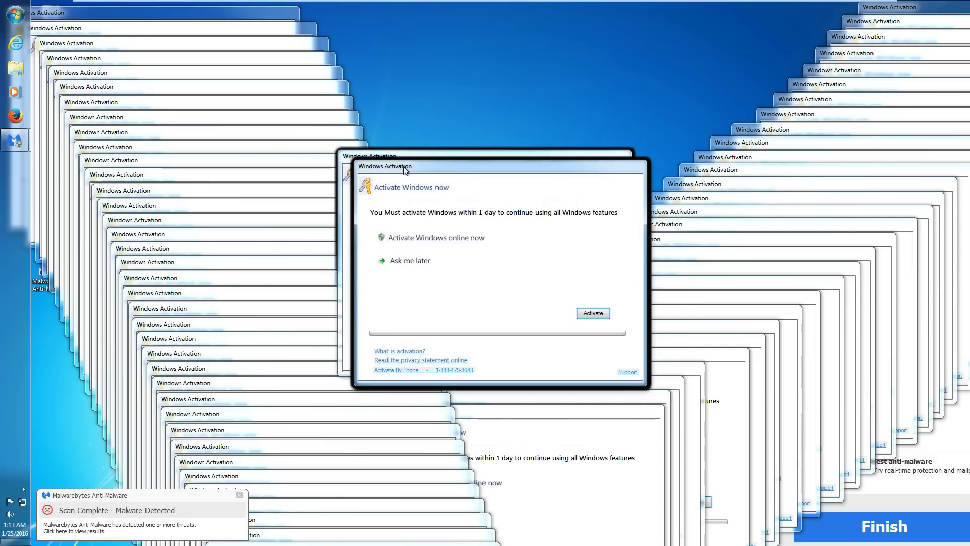
mouse_move(420, 195)
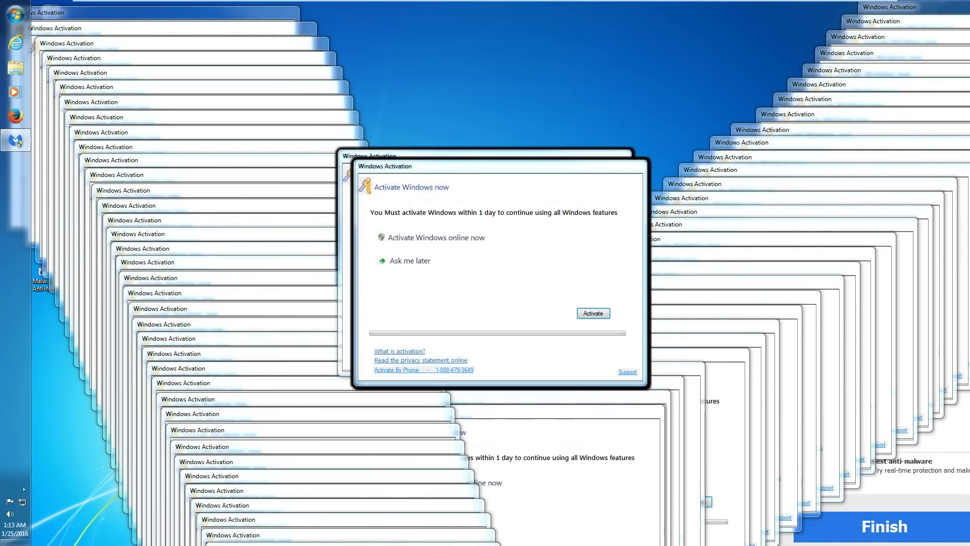
left_click(176, 252)
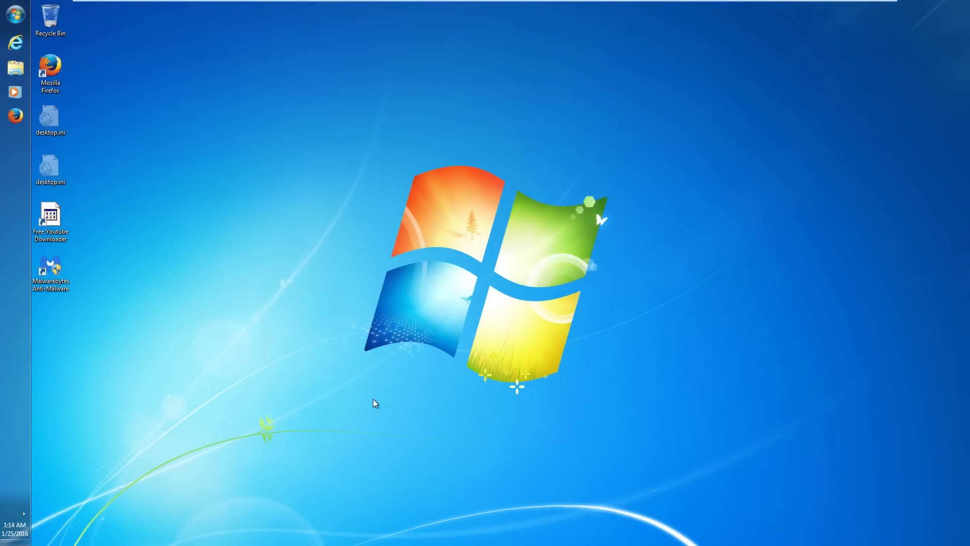
Delete the broken Free Youtube Downloader shortcut and browse the C:\Windows folder.
double_click(51, 214)
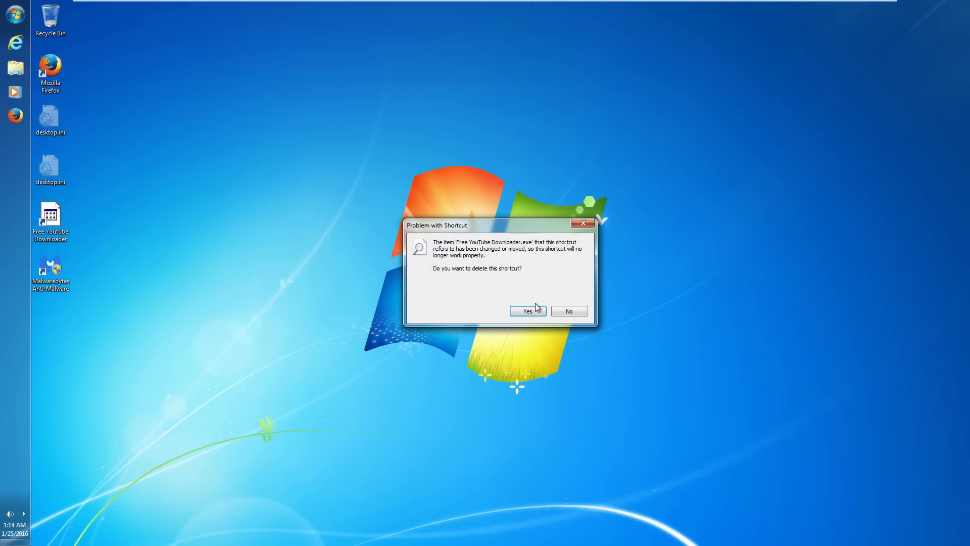
left_click(527, 311)
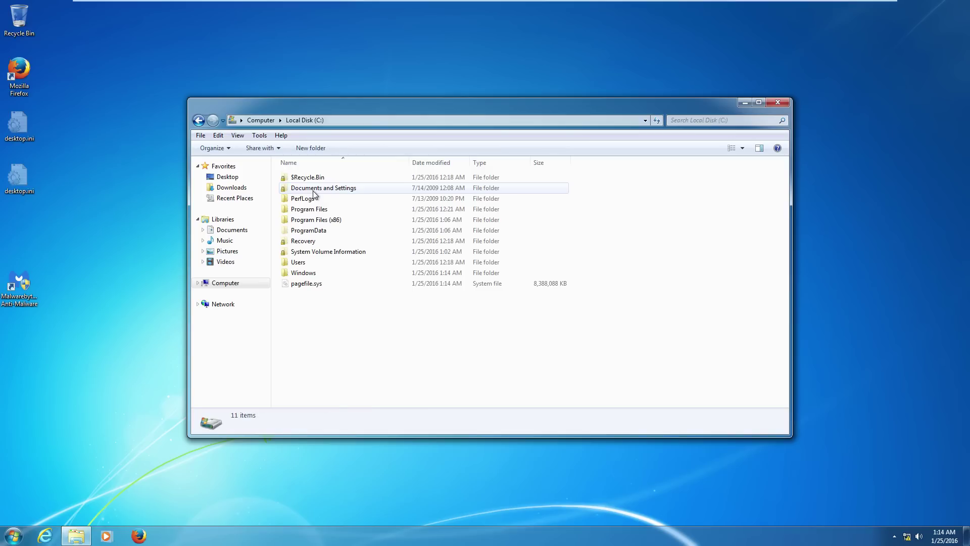
double_click(304, 273)
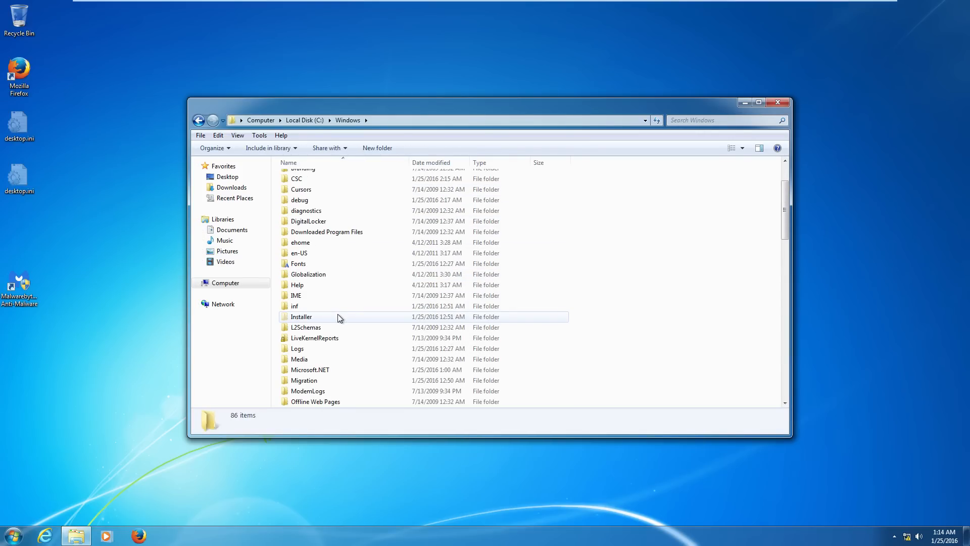
scroll("down", 3)
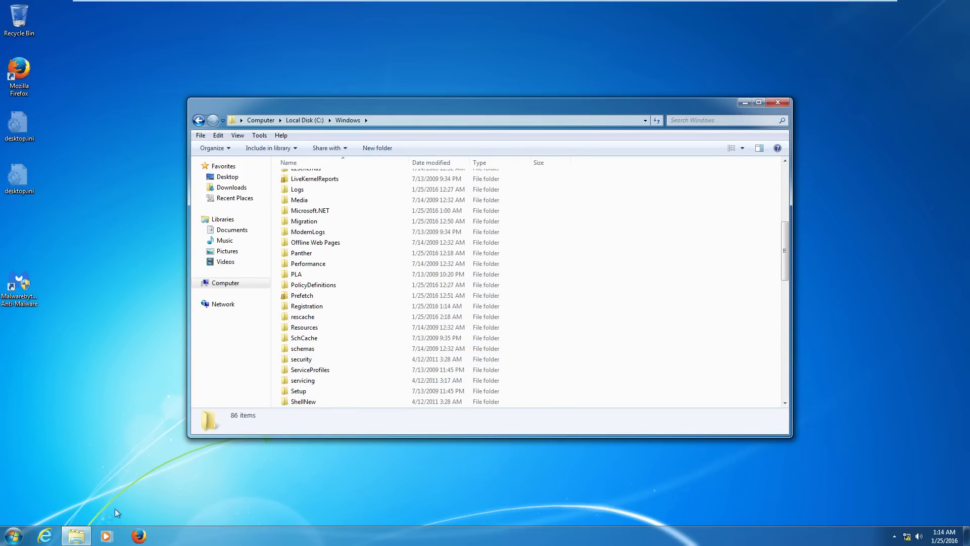
left_click(18, 531)
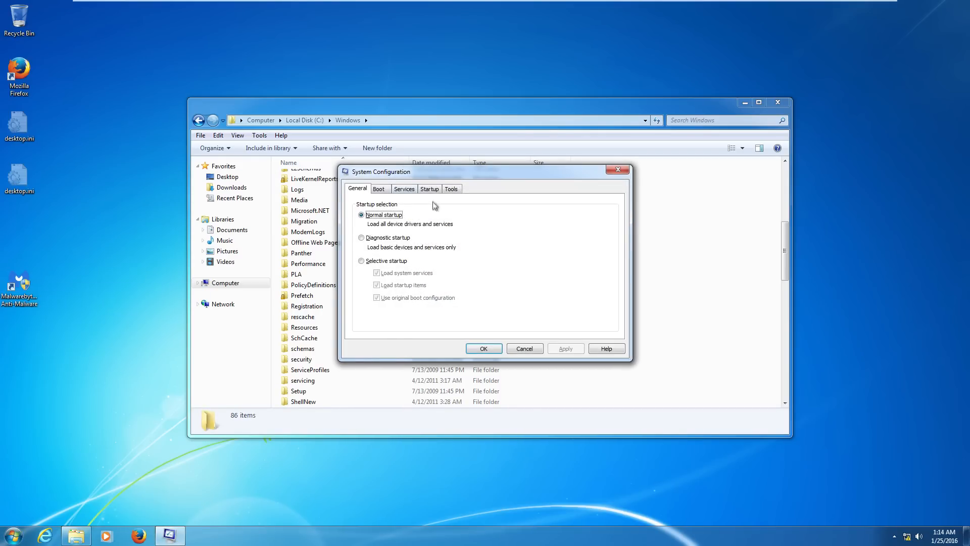
Review the Services list in msconfig, return to General and confirm with OK.
left_click(404, 188)
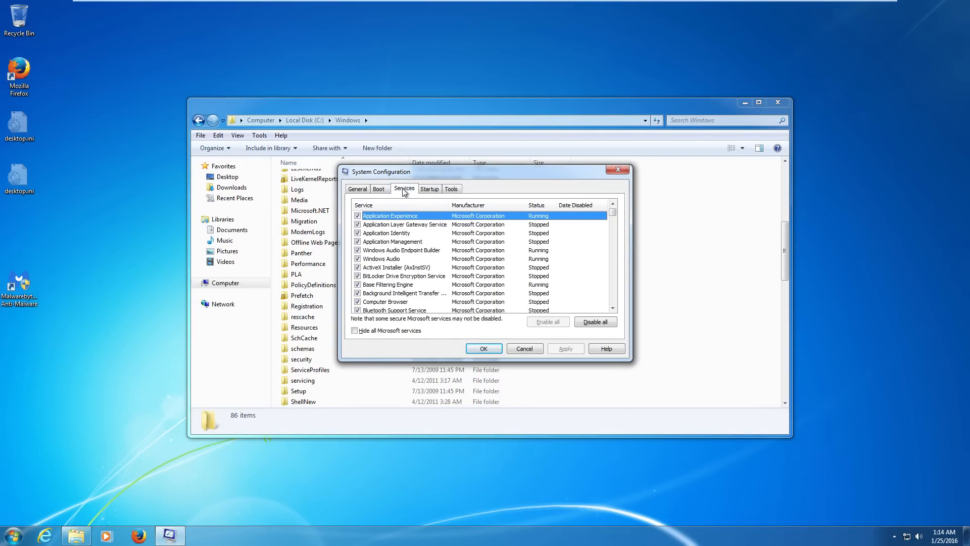
left_click(358, 188)
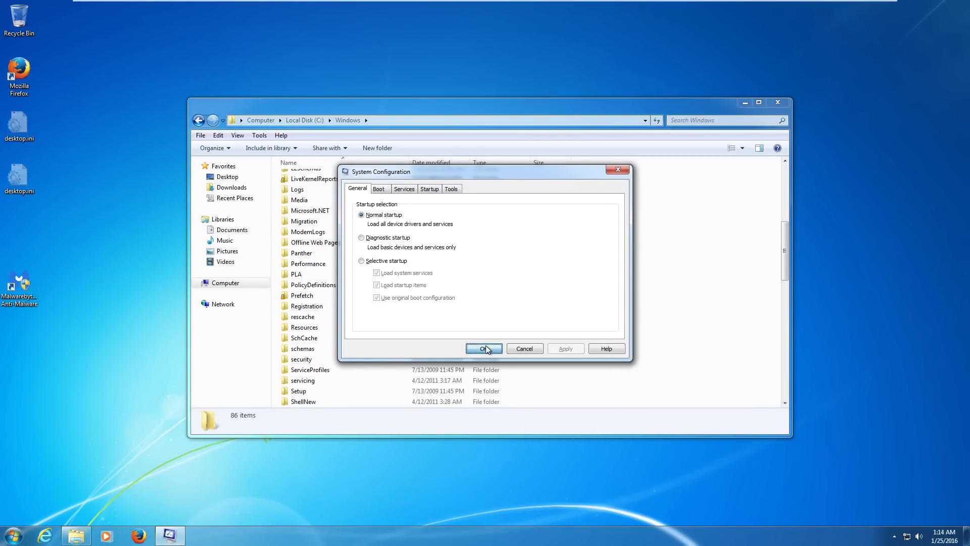
left_click(484, 348)
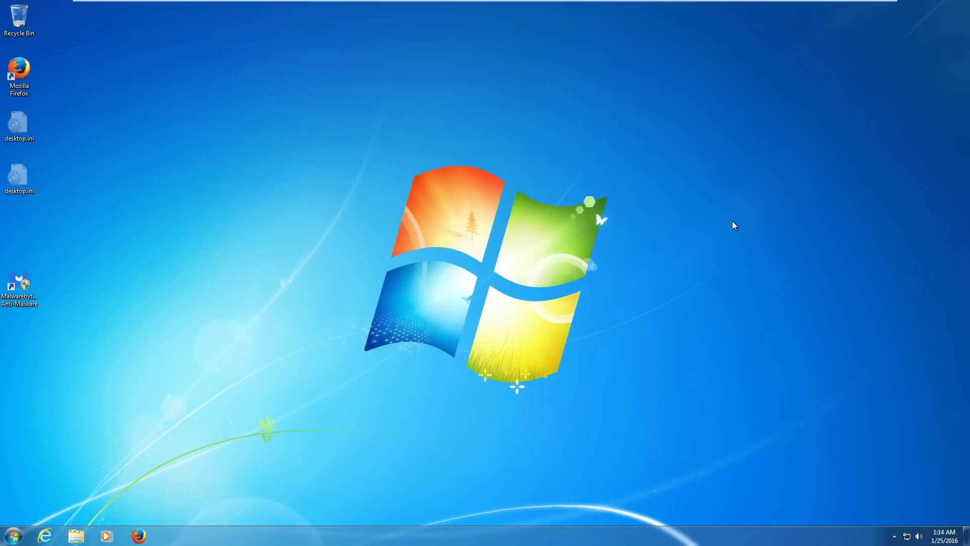